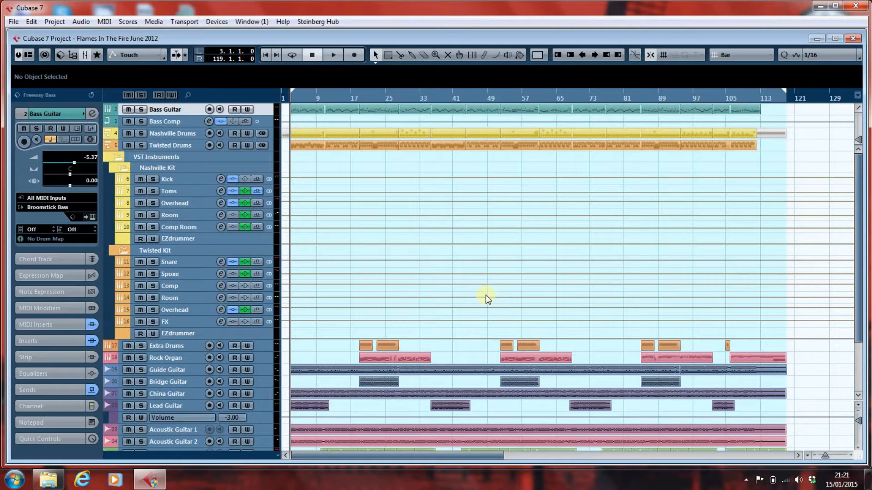
{"action": "mouse_move", "coordinate": [389, 86]}
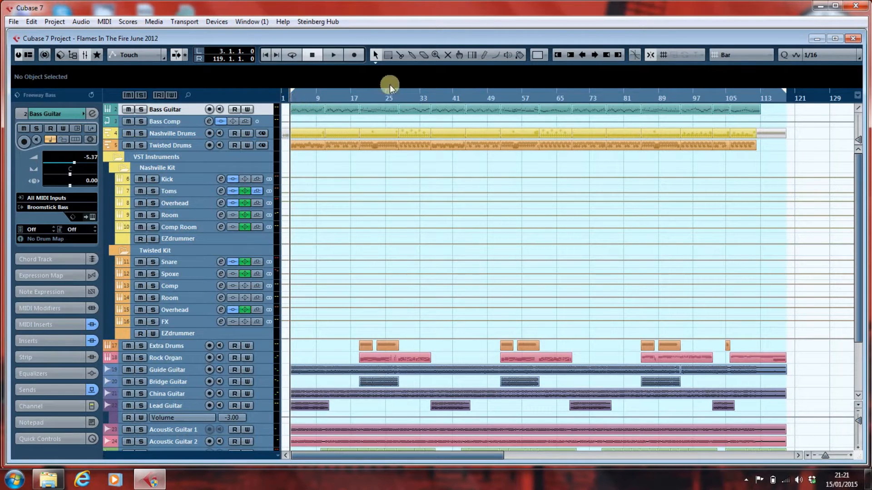
{"action": "mouse_move", "coordinate": [786, 93]}
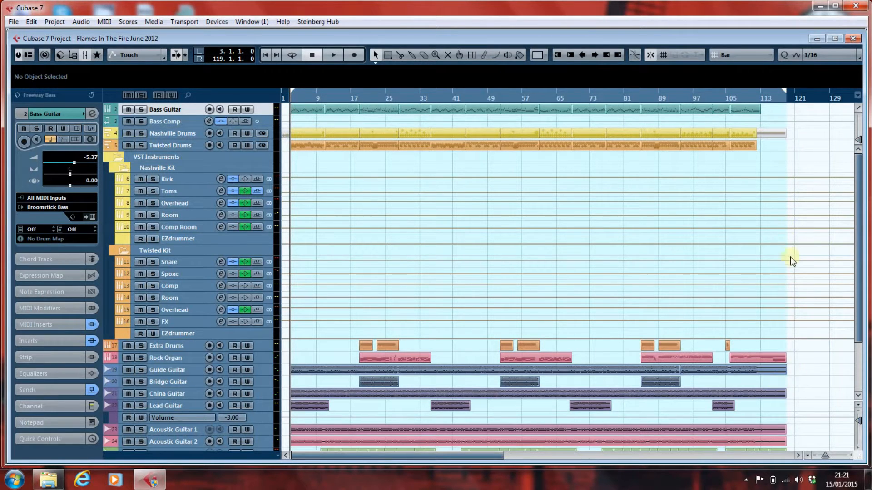
{"action": "mouse_move", "coordinate": [791, 384]}
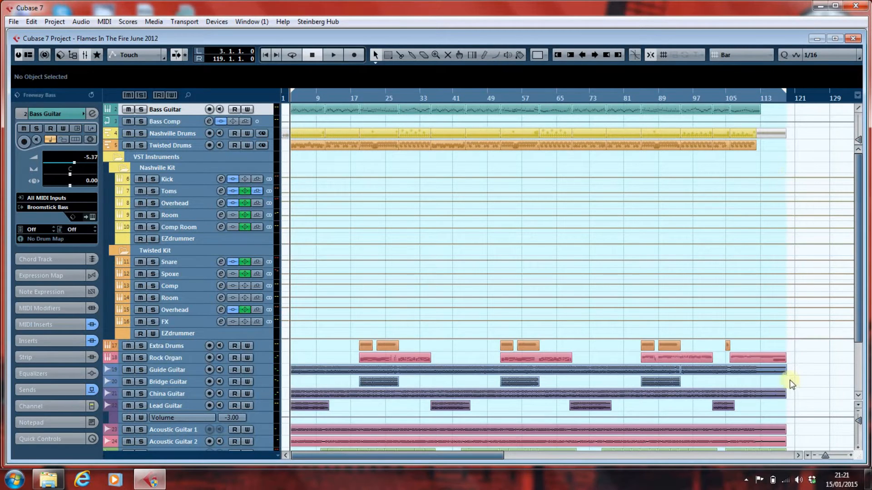
Bypass the EQs, channel strips and sends on every MixConsole channel.
{"action": "scroll", "scroll_direction": "down", "scroll_amount": 3}
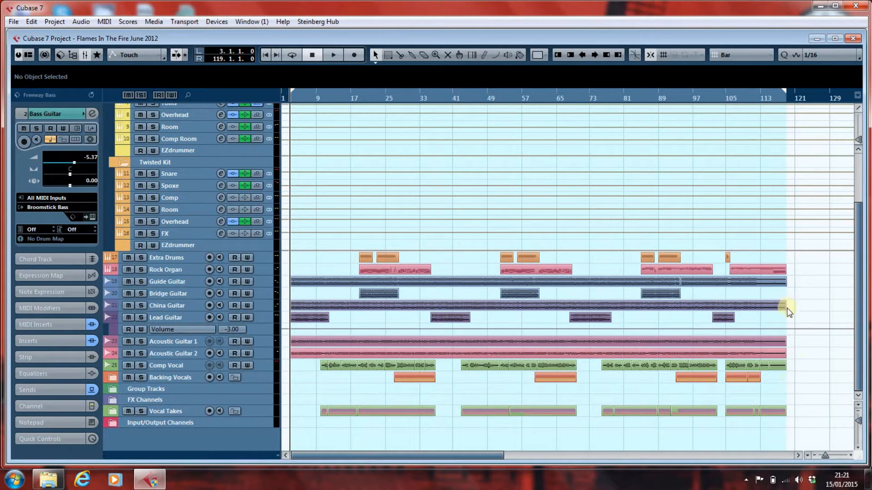
{"action": "mouse_move", "coordinate": [788, 382]}
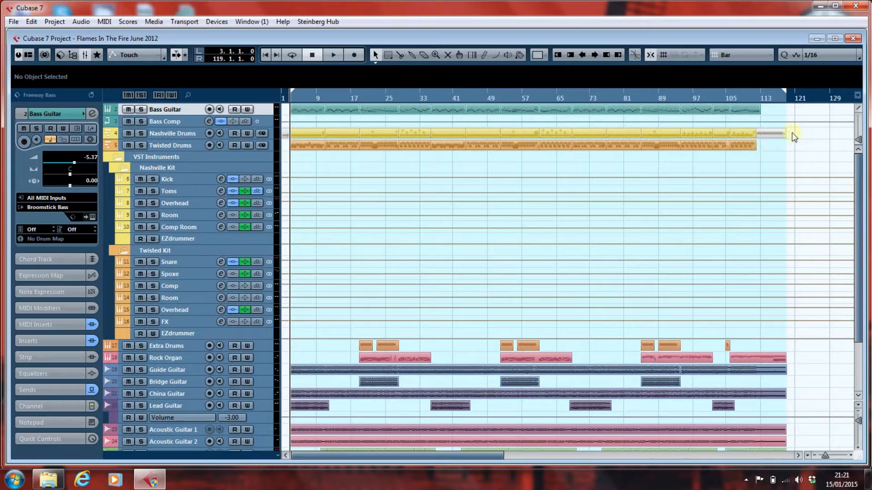
{"action": "mouse_move", "coordinate": [783, 151]}
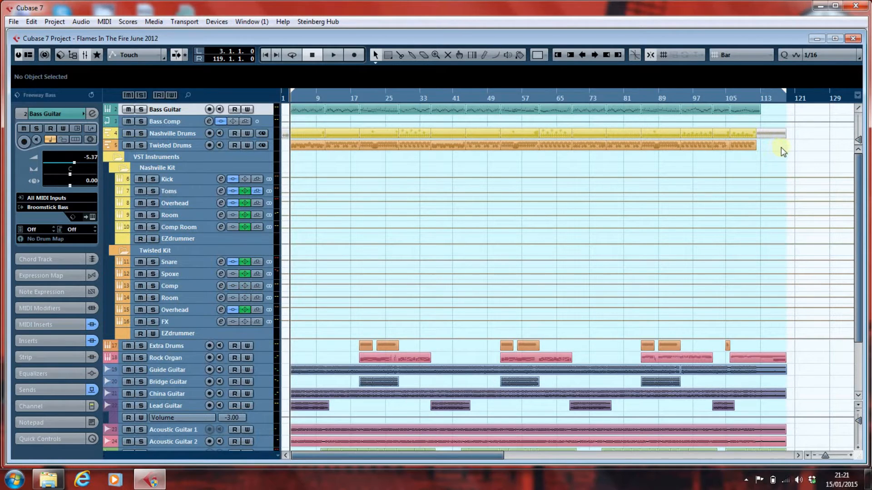
{"action": "mouse_move", "coordinate": [796, 151]}
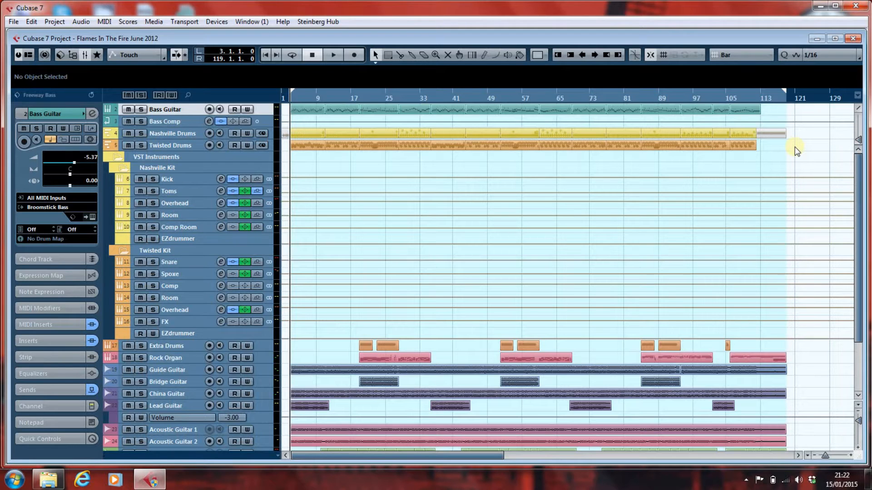
{"action": "mouse_move", "coordinate": [792, 161]}
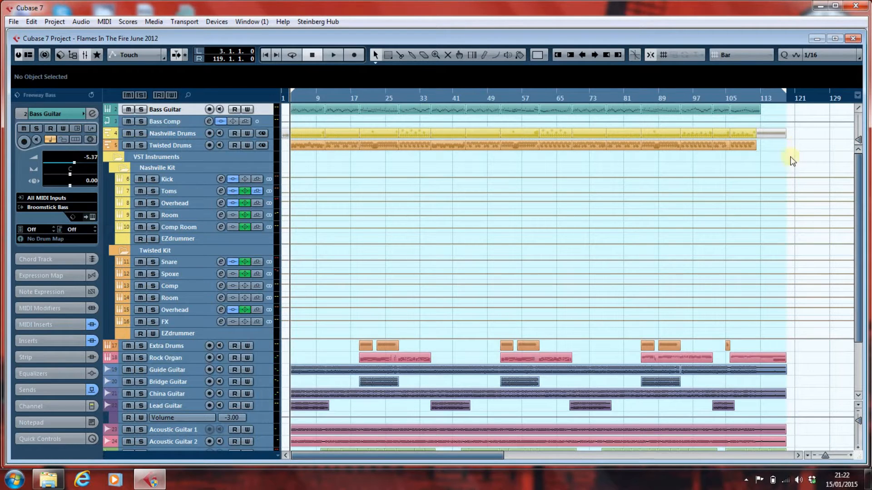
{"action": "mouse_move", "coordinate": [789, 374]}
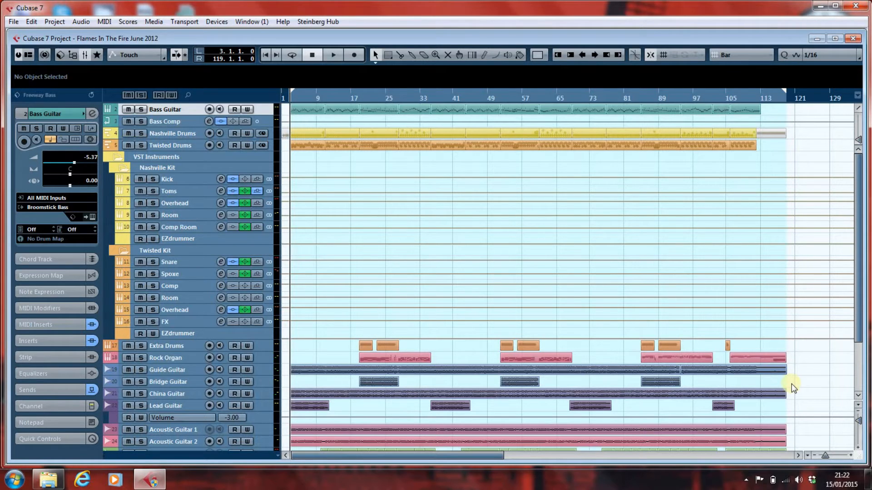
{"action": "mouse_move", "coordinate": [756, 136]}
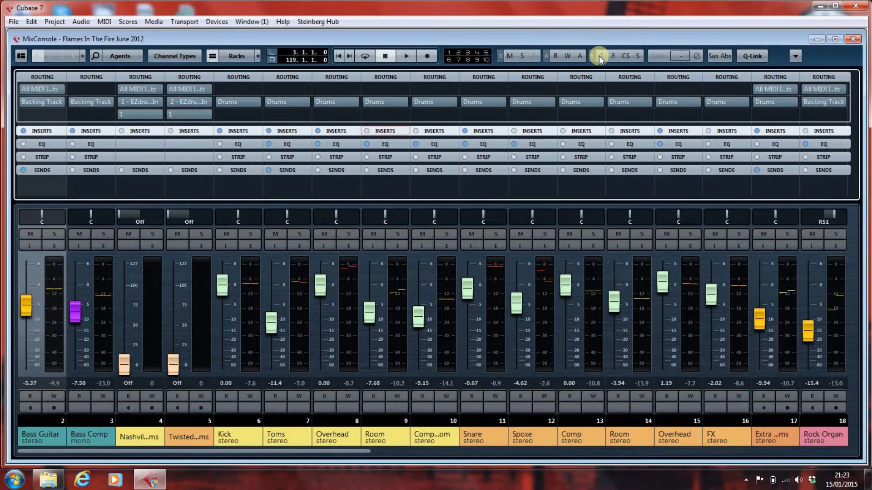
{"action": "mouse_move", "coordinate": [611, 55]}
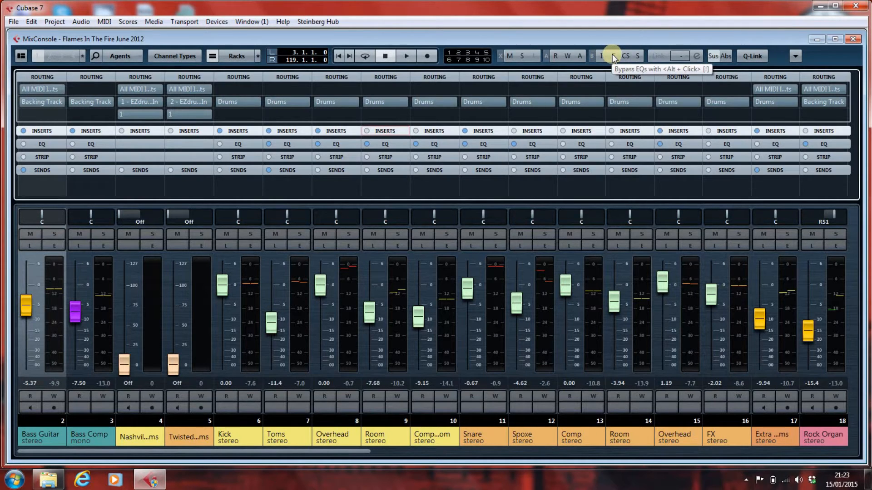
{"action": "left_click", "coordinate": [601, 55]}
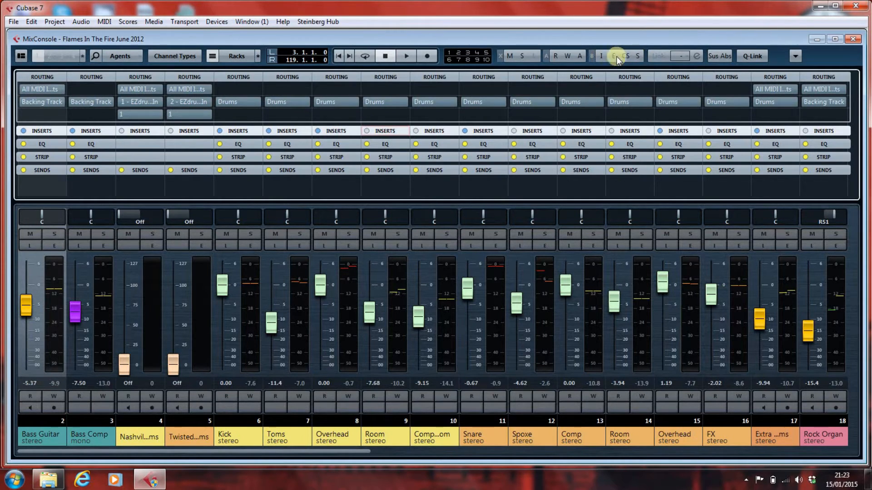
{"action": "mouse_move", "coordinate": [601, 56]}
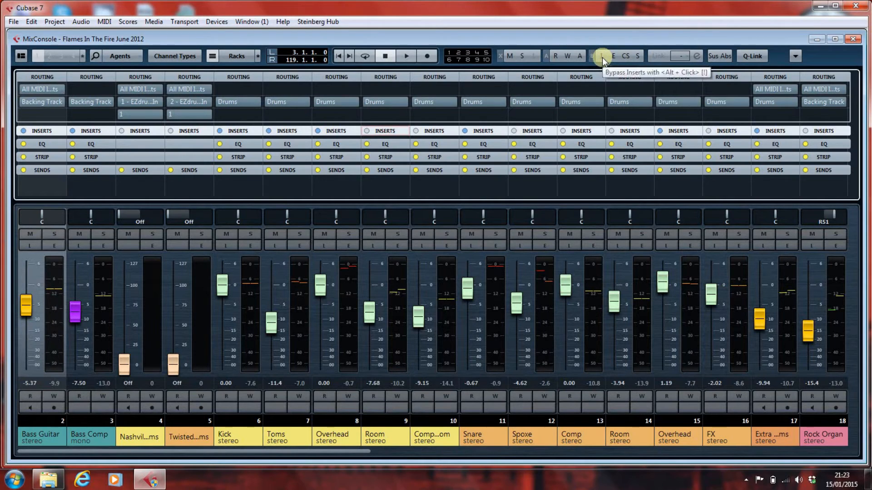
{"action": "mouse_move", "coordinate": [616, 211]}
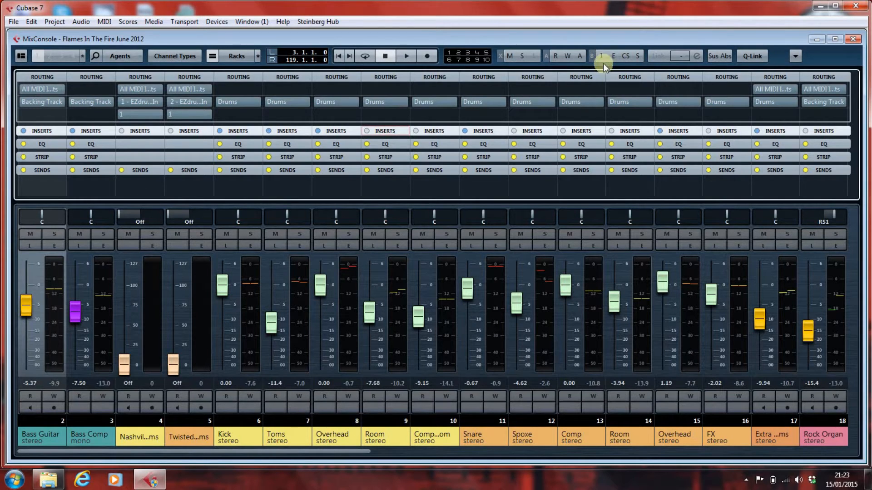
{"action": "mouse_move", "coordinate": [600, 55]}
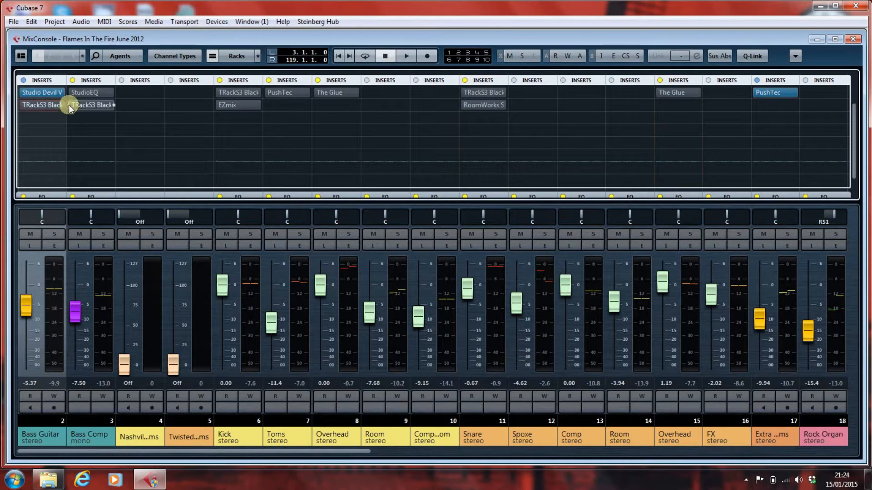
{"action": "mouse_move", "coordinate": [70, 105]}
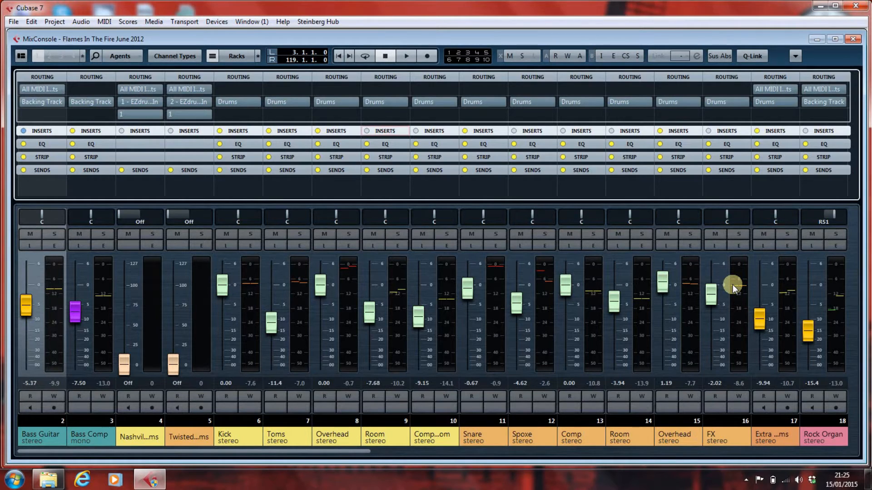
Review the 13 items in the Flames In The Fire folder, then return to Cubase.
{"action": "left_click", "coordinate": [384, 131]}
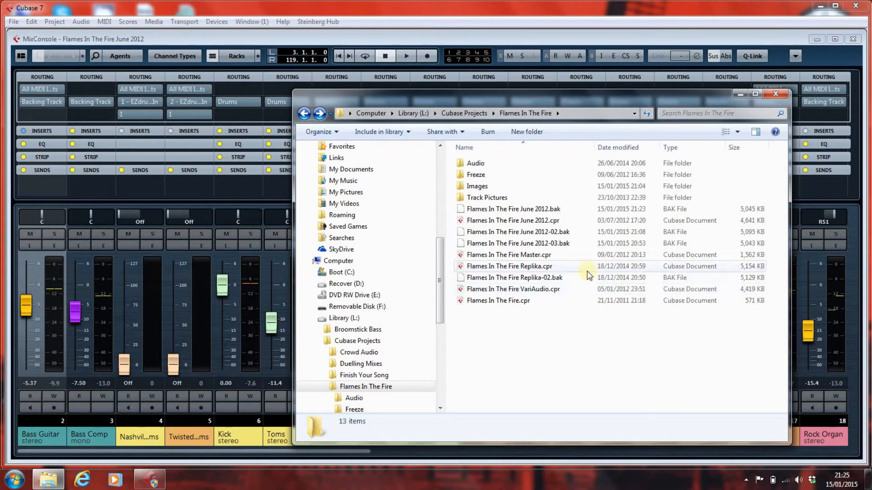
{"action": "mouse_move", "coordinate": [549, 147]}
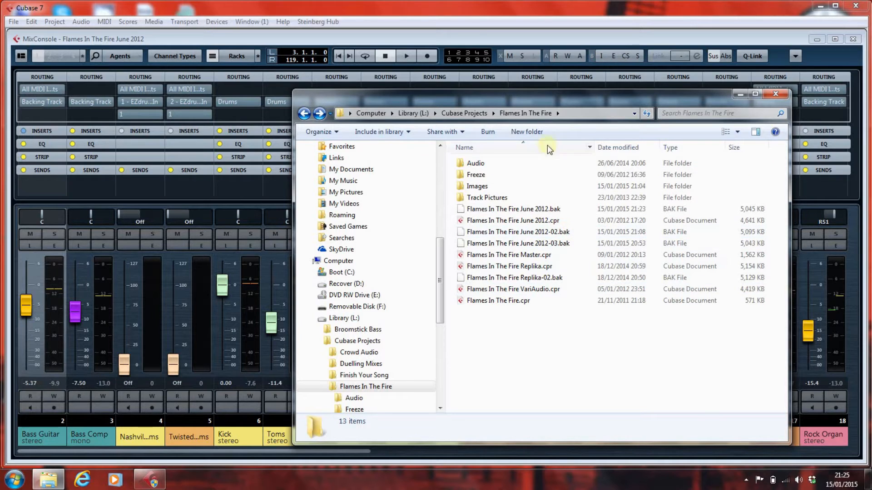
{"action": "mouse_move", "coordinate": [525, 132]}
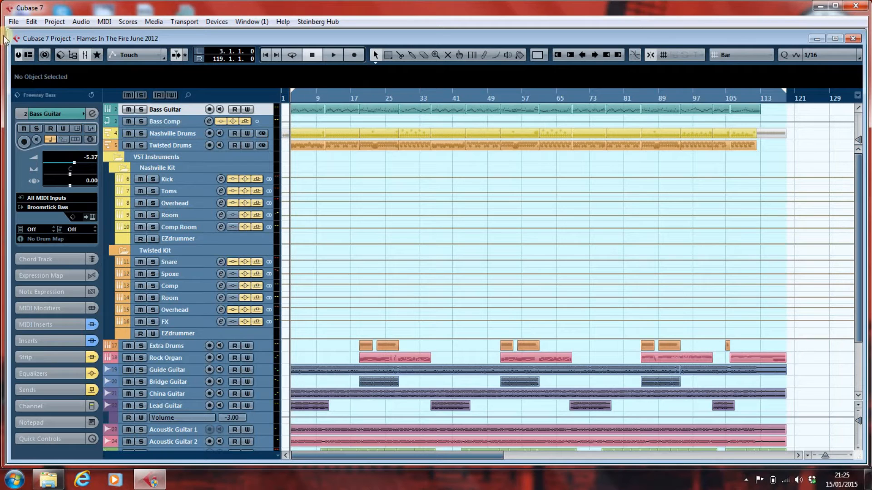
Open the Export Audio Mixdown dialog from the File > Export menu.
{"action": "left_click", "coordinate": [13, 22]}
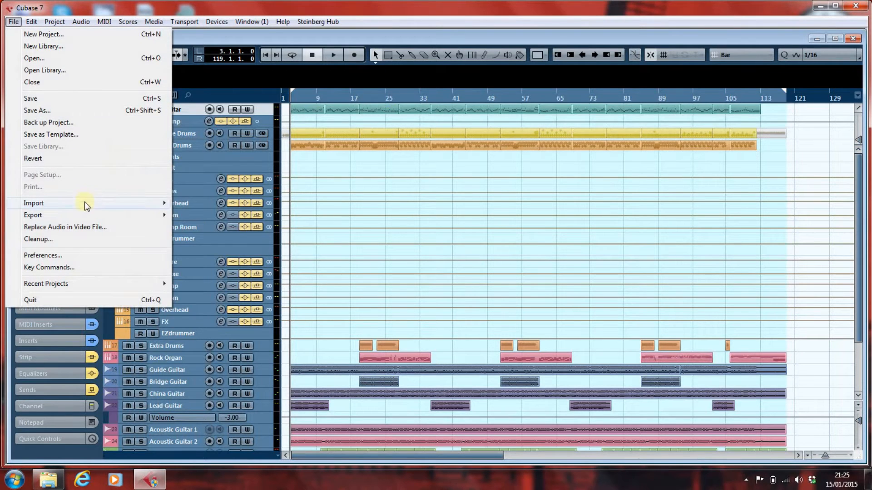
{"action": "mouse_move", "coordinate": [33, 215]}
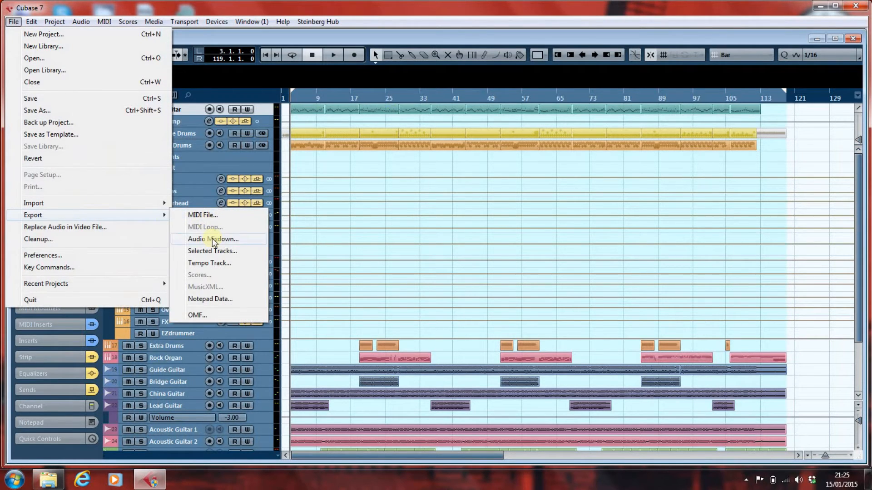
{"action": "left_click", "coordinate": [213, 238]}
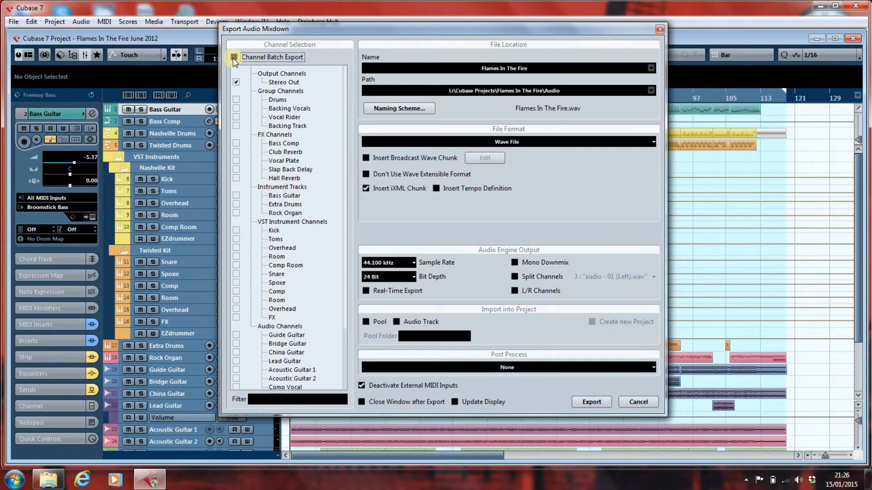
{"action": "left_click", "coordinate": [233, 57]}
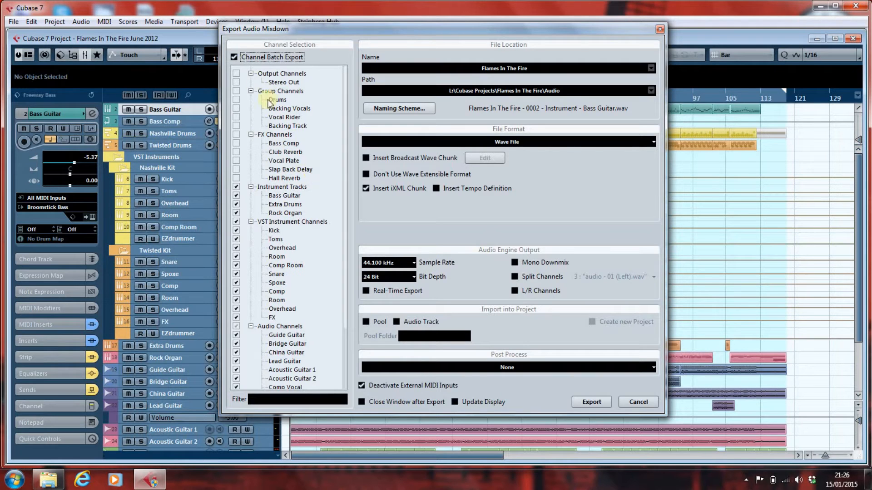
{"action": "left_click", "coordinate": [233, 57]}
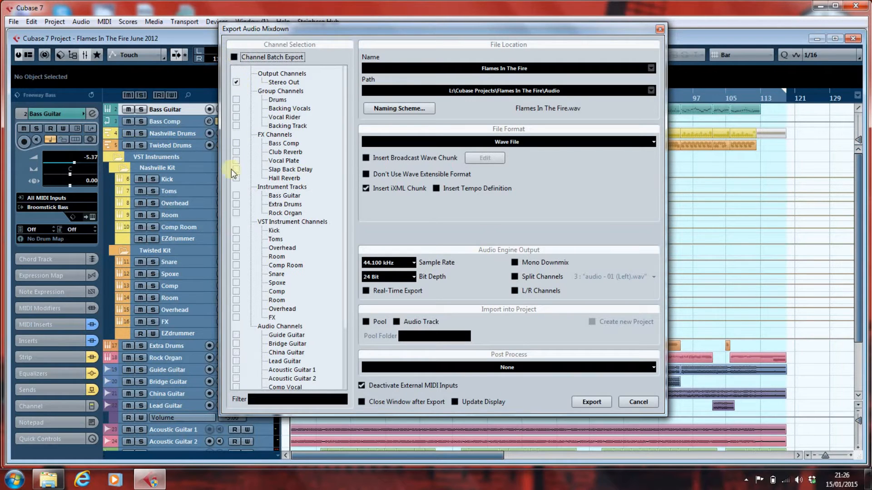
{"action": "left_click", "coordinate": [235, 204]}
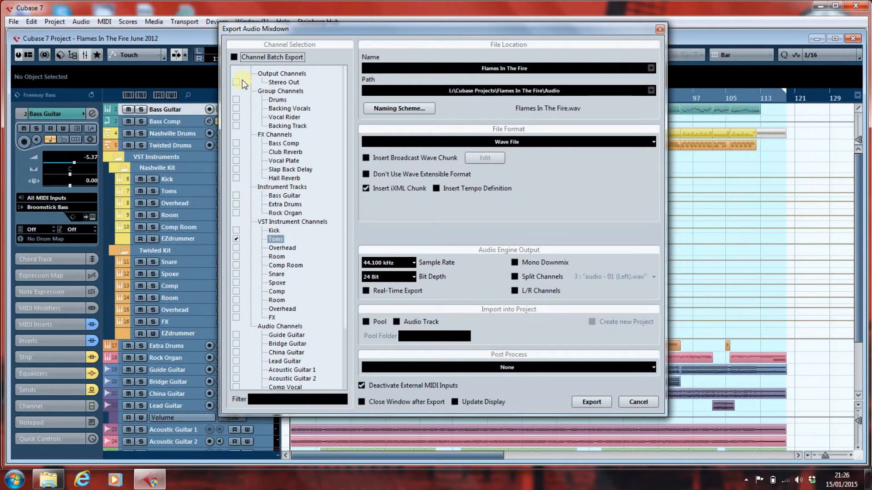
{"action": "left_click", "coordinate": [236, 82]}
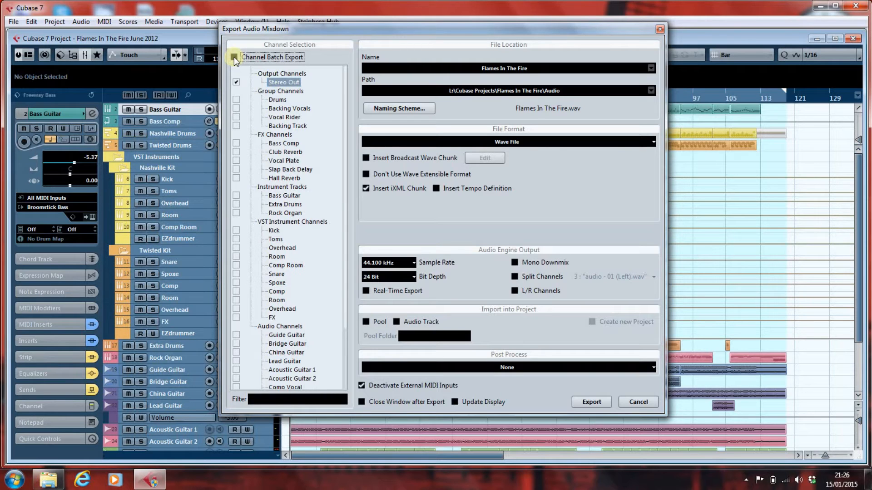
Enable Channel Batch Export with Instrument Tracks, VST Instrument Channels and Audio Channels ticked.
{"action": "left_click", "coordinate": [234, 57]}
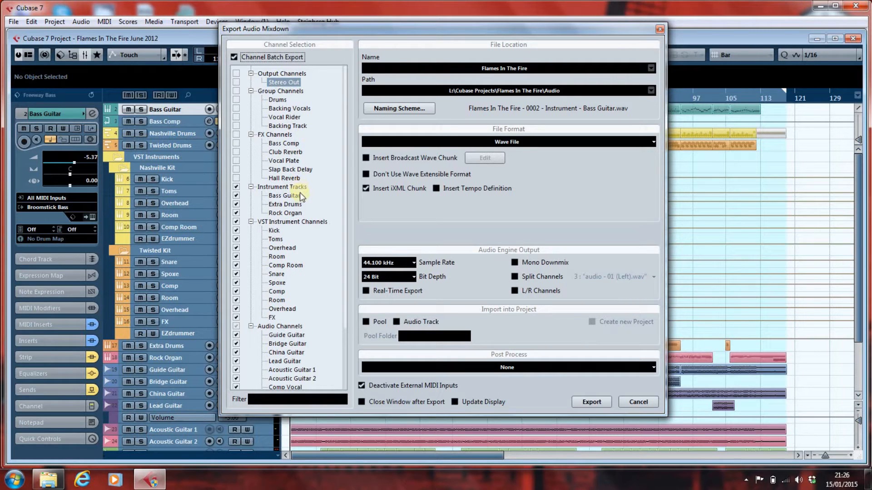
{"action": "left_click", "coordinate": [283, 83]}
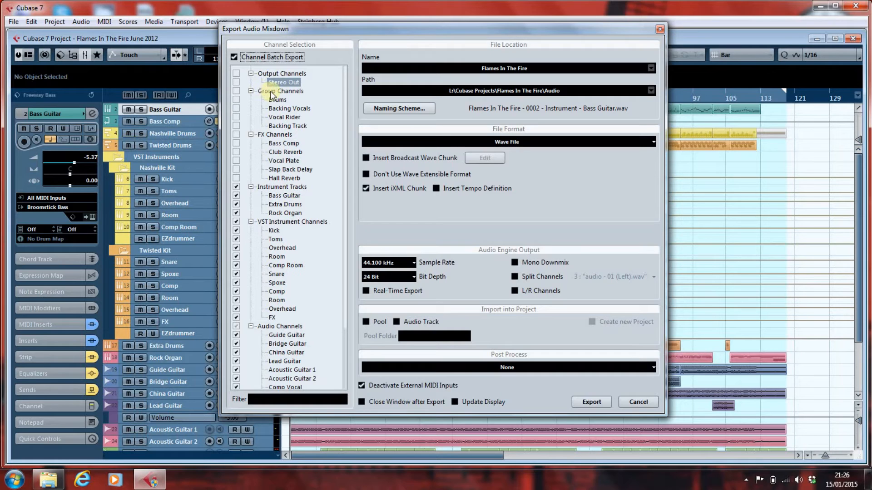
{"action": "mouse_move", "coordinate": [307, 94]}
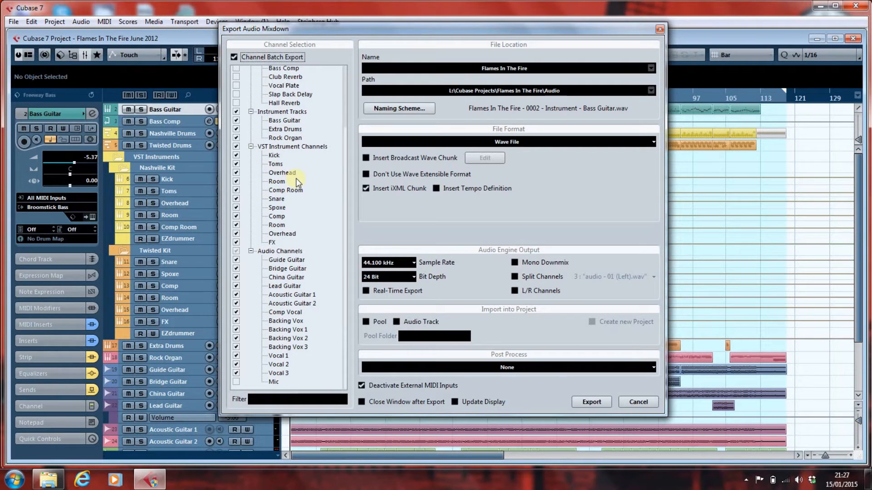
{"action": "mouse_move", "coordinate": [299, 129]}
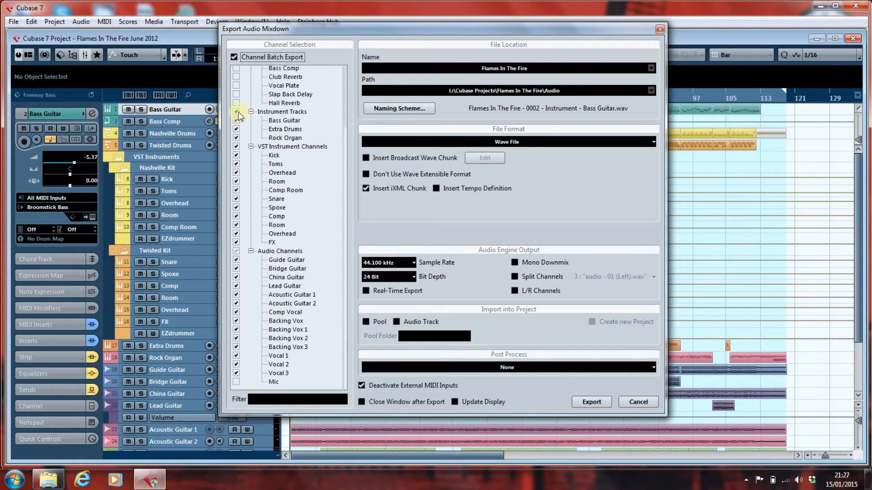
{"action": "left_click", "coordinate": [236, 112]}
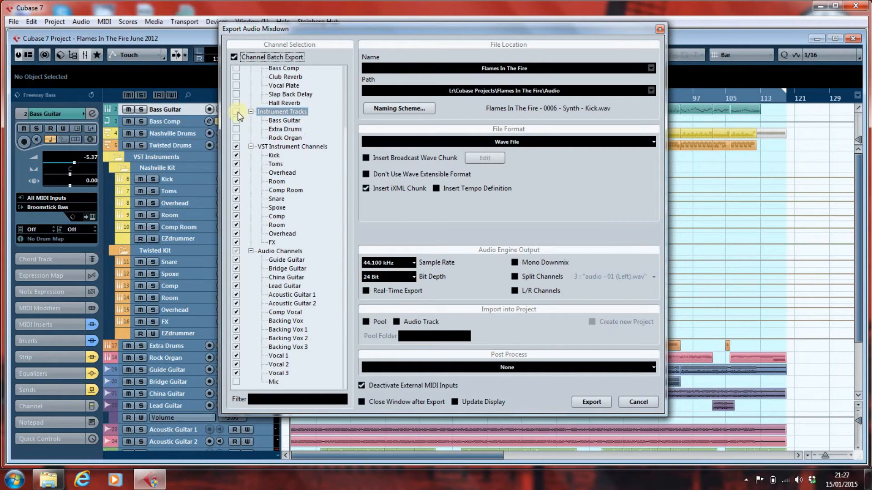
{"action": "left_click", "coordinate": [235, 112]}
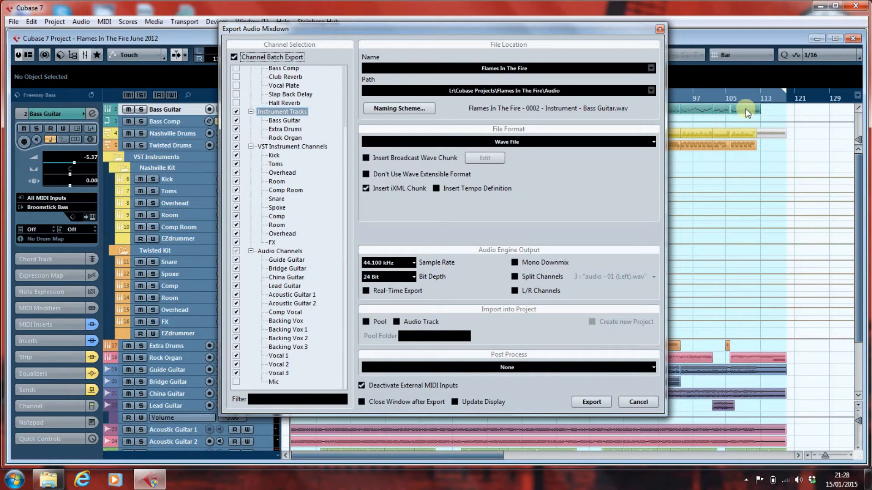
{"action": "mouse_move", "coordinate": [302, 148]}
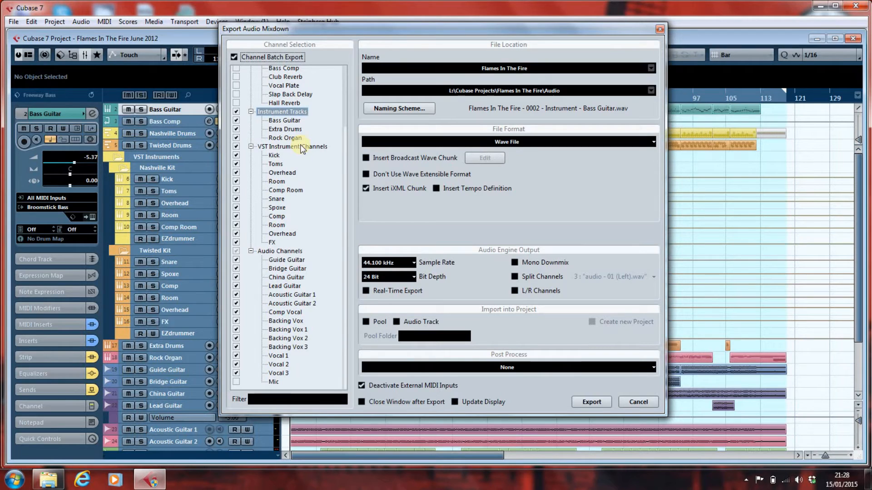
{"action": "mouse_move", "coordinate": [303, 180]}
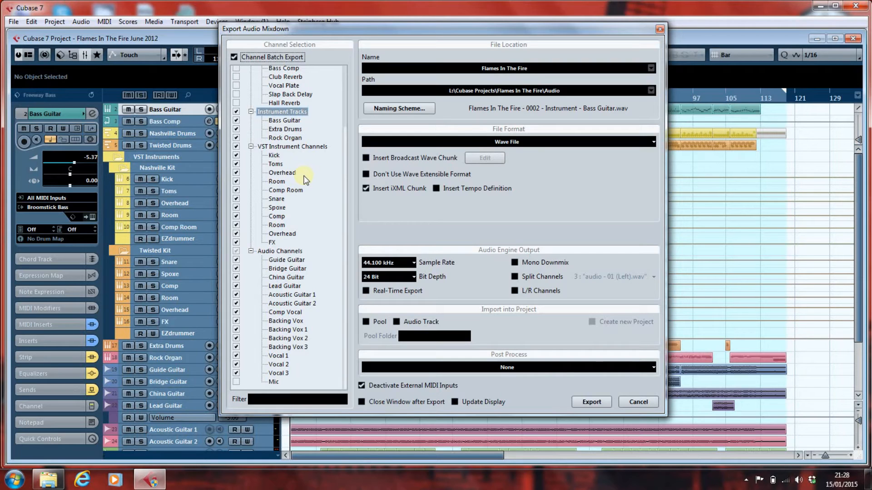
{"action": "mouse_move", "coordinate": [301, 158]}
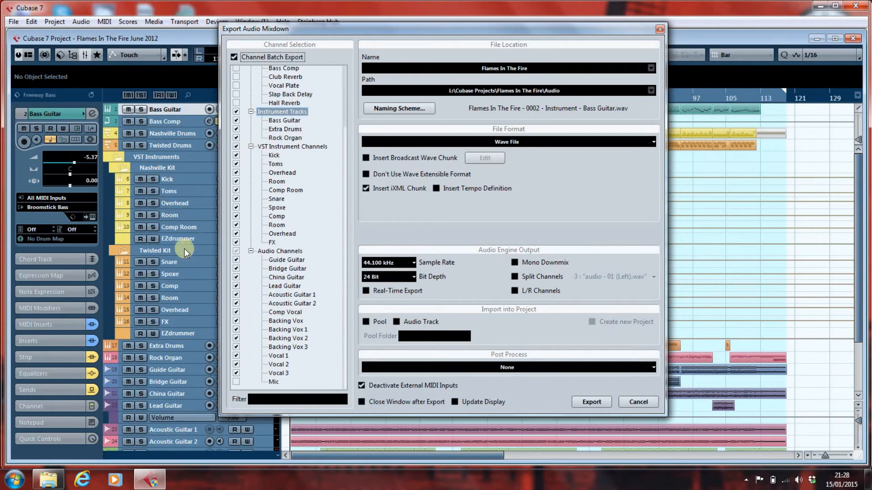
{"action": "mouse_move", "coordinate": [189, 255]}
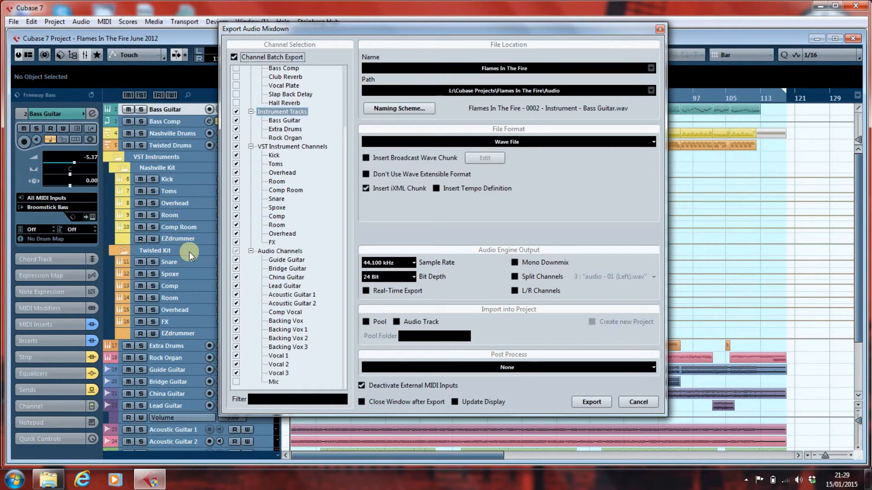
{"action": "mouse_move", "coordinate": [297, 159]}
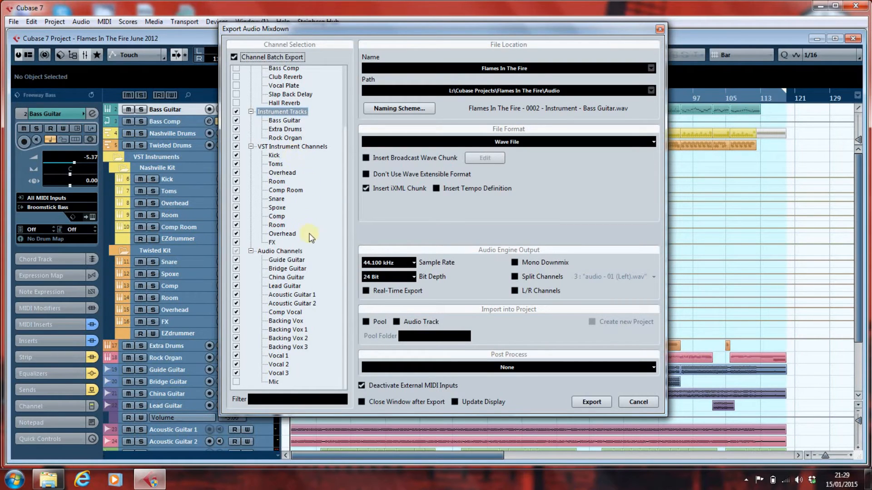
{"action": "mouse_move", "coordinate": [312, 168]}
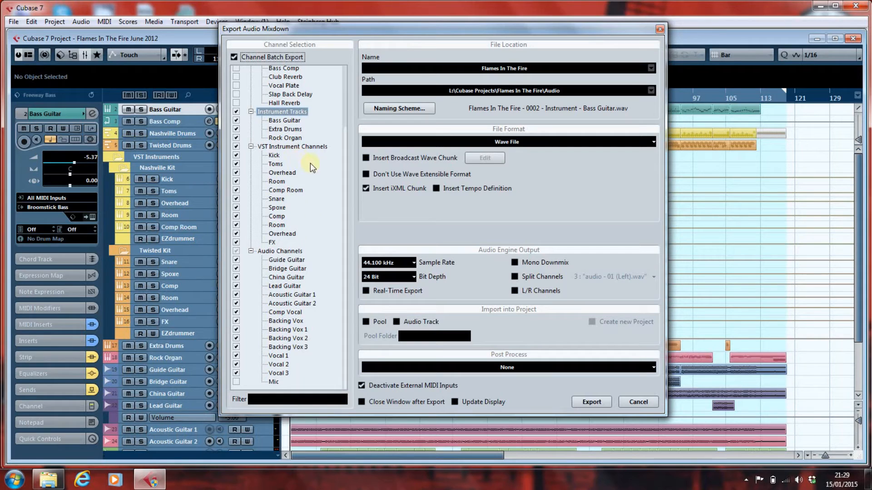
{"action": "mouse_move", "coordinate": [320, 181]}
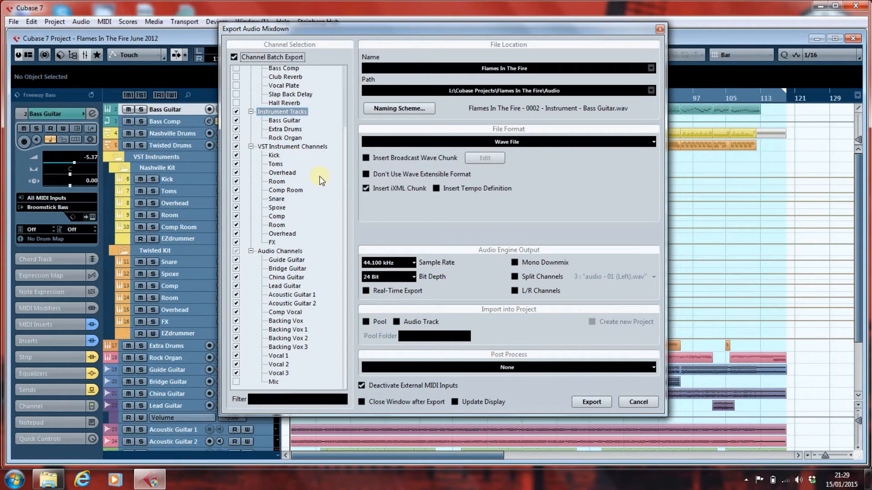
{"action": "mouse_move", "coordinate": [297, 256]}
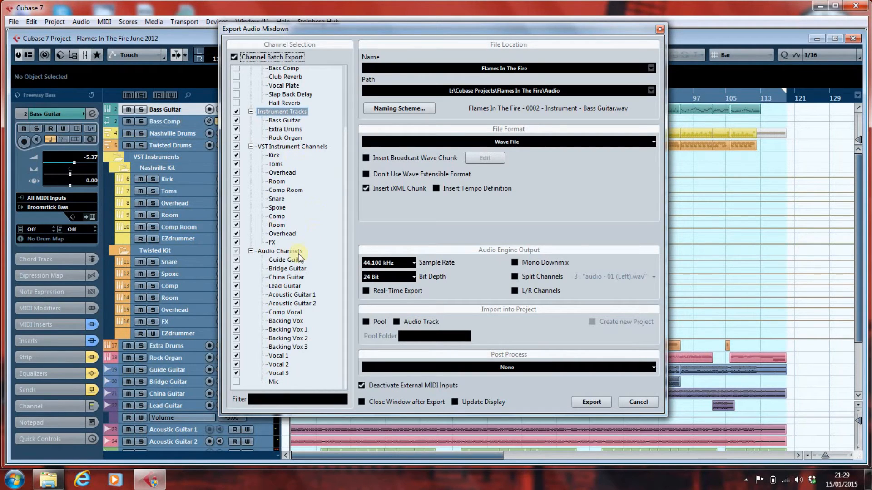
{"action": "mouse_move", "coordinate": [310, 287]}
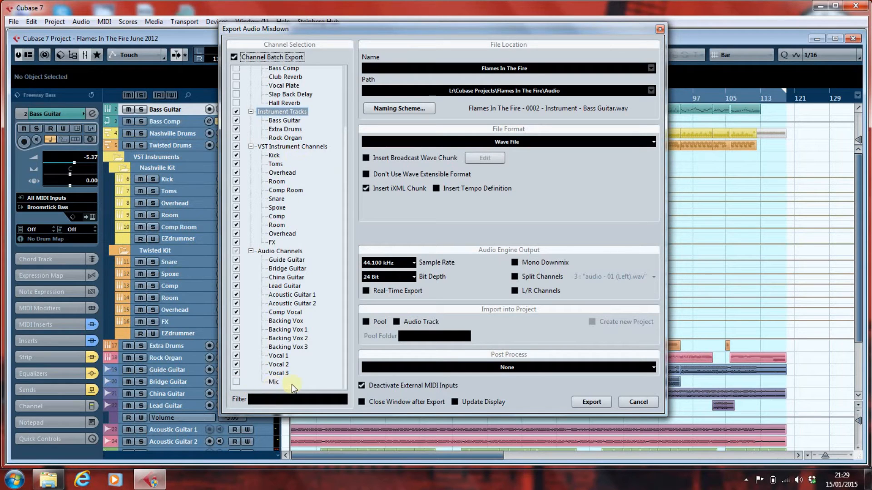
{"action": "mouse_move", "coordinate": [323, 388]}
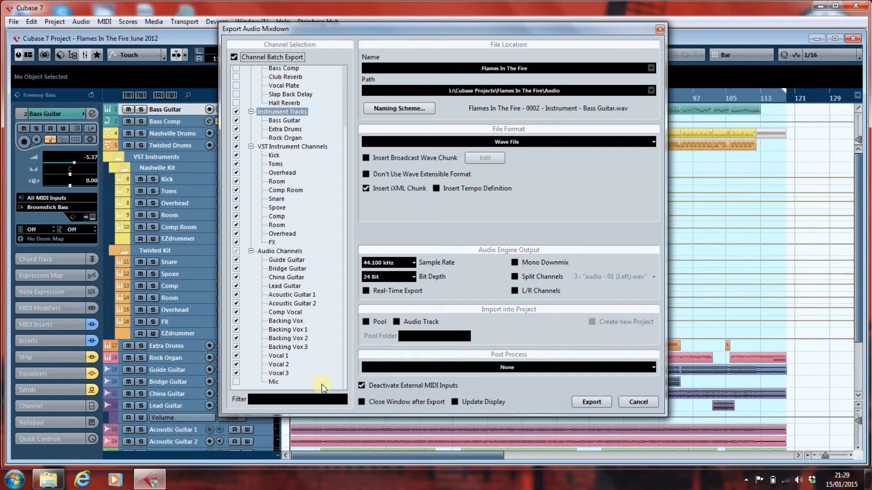
{"action": "mouse_move", "coordinate": [440, 298]}
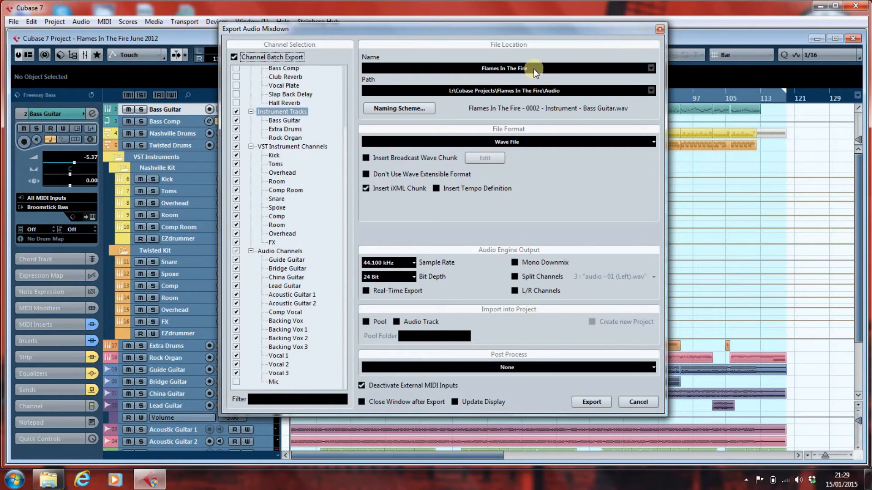
Set the mixdown export path to the Flames In The Fire\Export folder.
{"action": "left_click", "coordinate": [650, 91]}
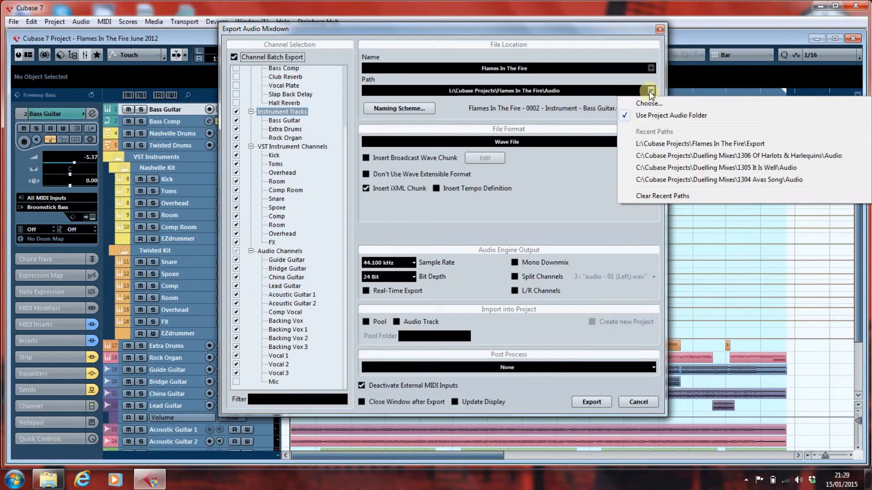
{"action": "left_click", "coordinate": [648, 103]}
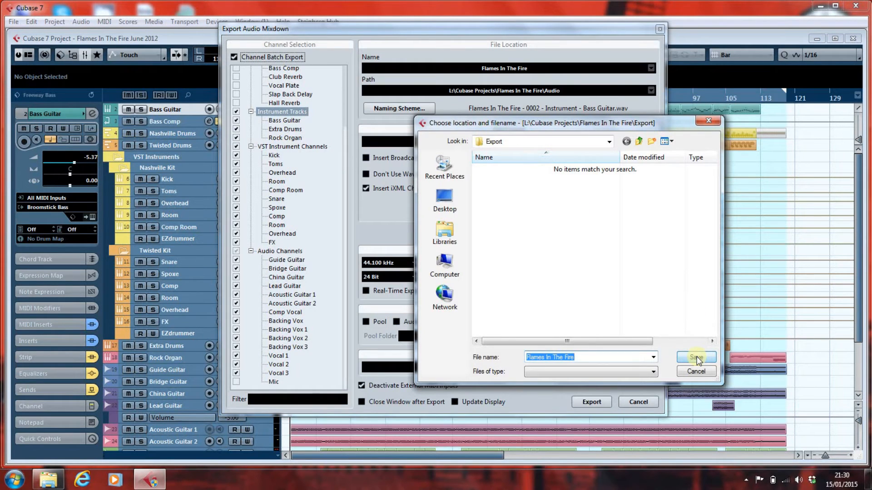
{"action": "left_click", "coordinate": [696, 357]}
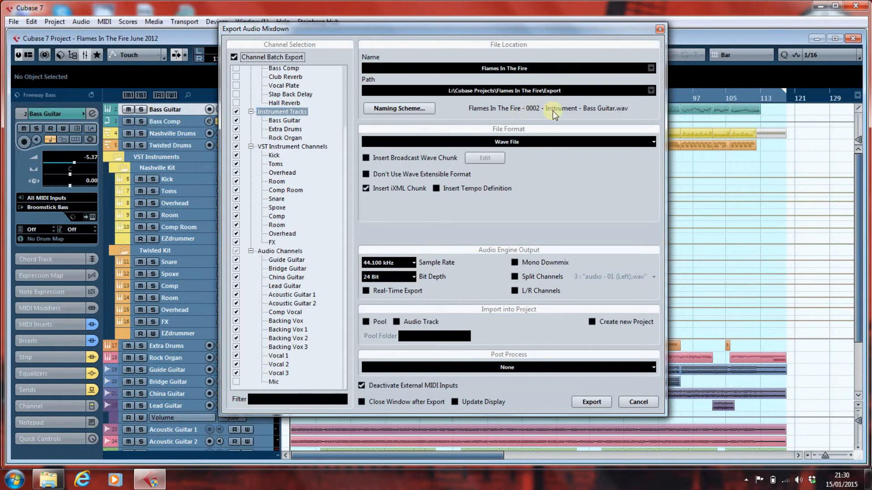
{"action": "mouse_move", "coordinate": [620, 119]}
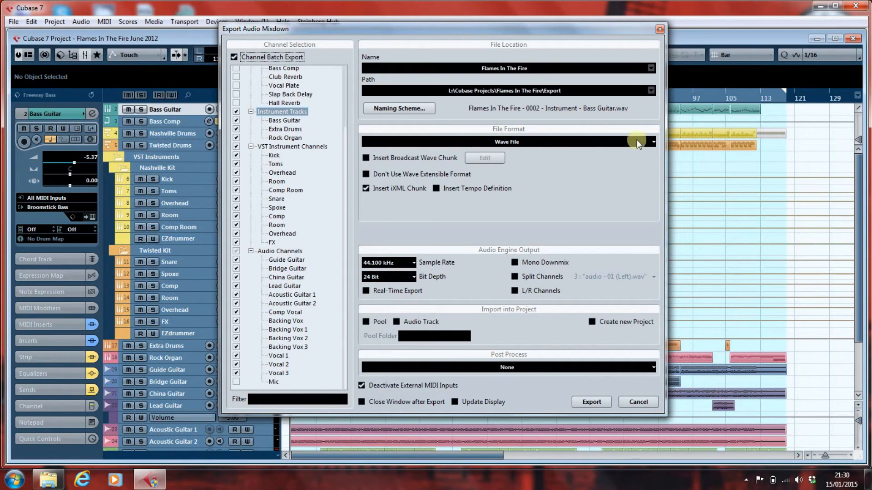
{"action": "left_click", "coordinate": [650, 142]}
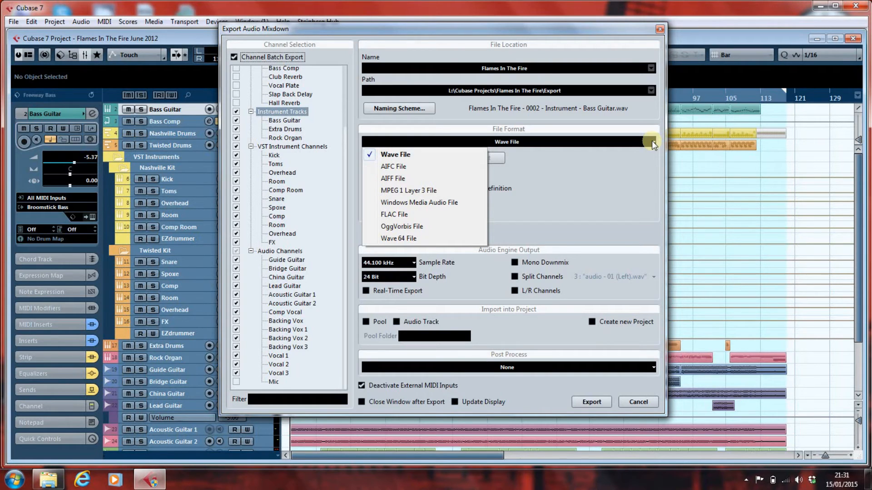
{"action": "left_click", "coordinate": [395, 154]}
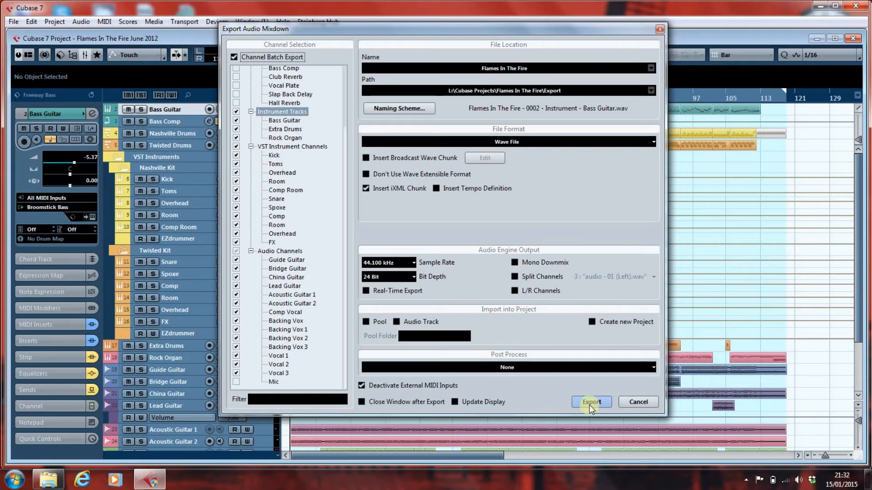
Export the selected channels as individual WAV stems and close the dialog.
{"action": "left_click", "coordinate": [590, 402]}
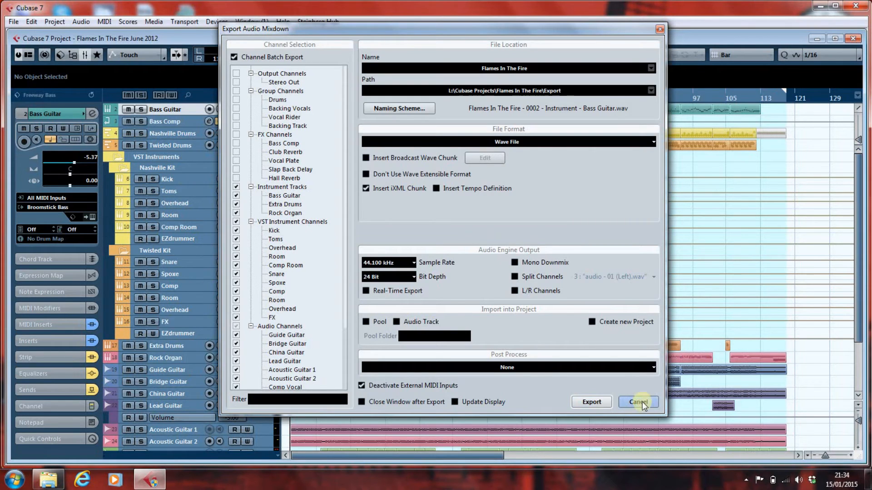
{"action": "left_click", "coordinate": [637, 402]}
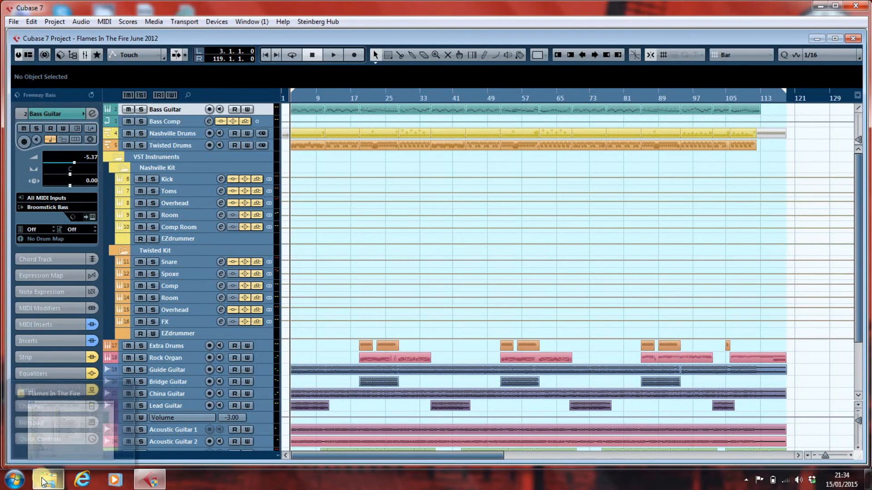
Confirm the Export folder lists 28 WAV stems, then return to Cubase.
{"action": "left_click", "coordinate": [47, 479]}
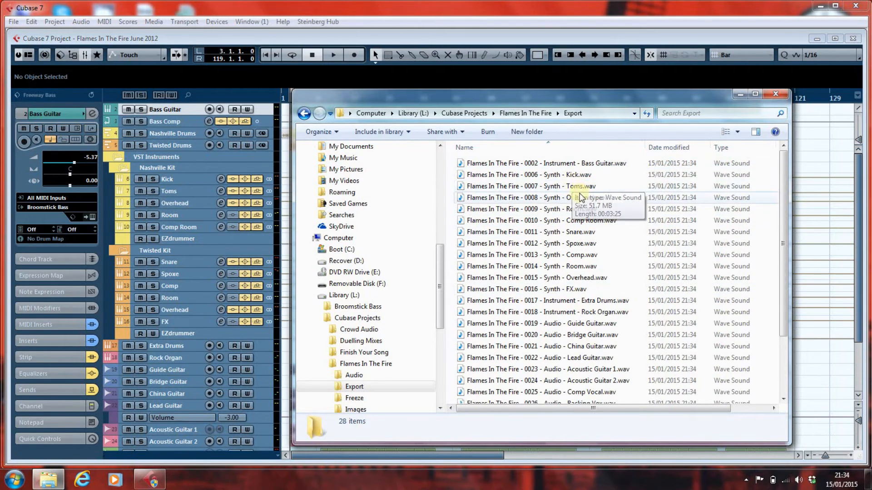
{"action": "mouse_move", "coordinate": [600, 306]}
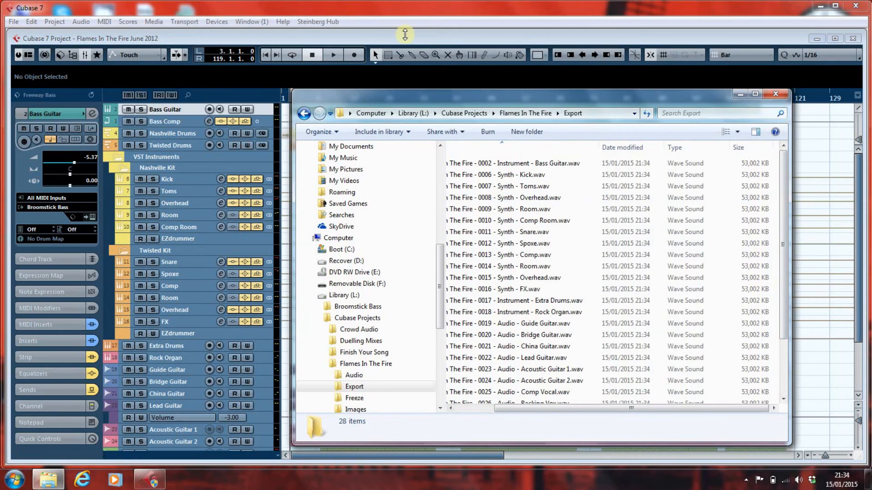
{"action": "left_click", "coordinate": [775, 93]}
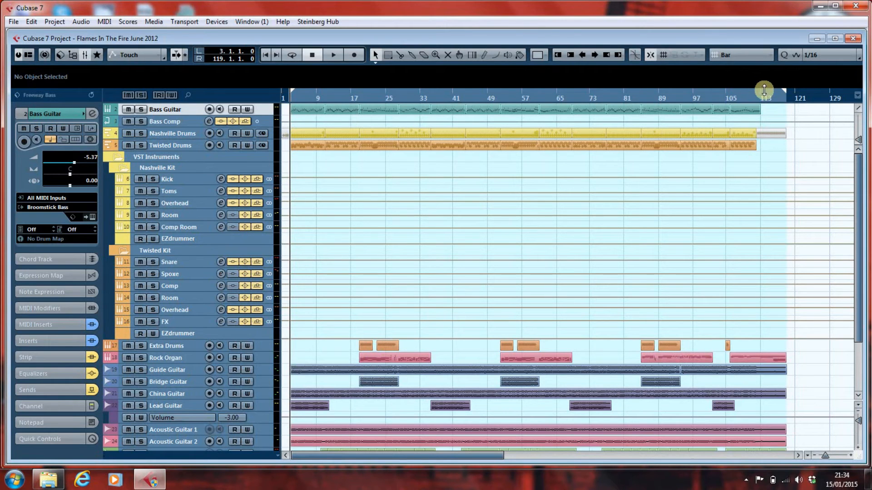
{"action": "mouse_move", "coordinate": [681, 106]}
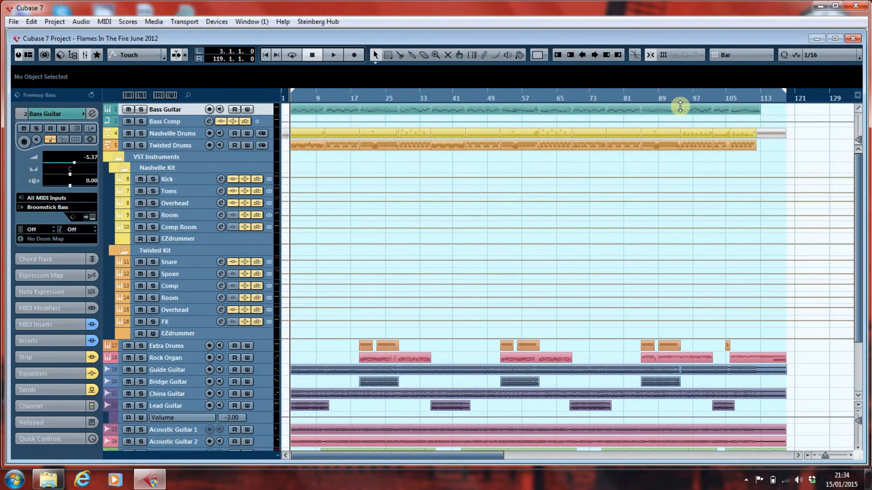
{"action": "mouse_move", "coordinate": [609, 140]}
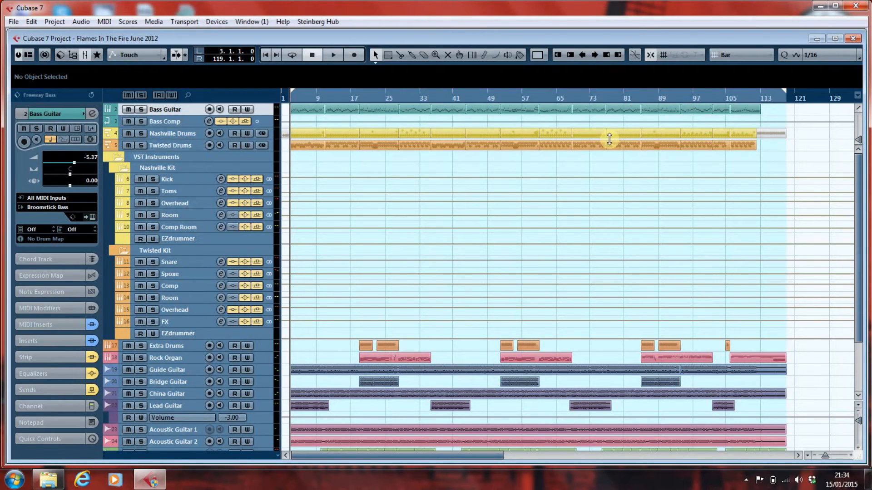
{"action": "mouse_move", "coordinate": [609, 174]}
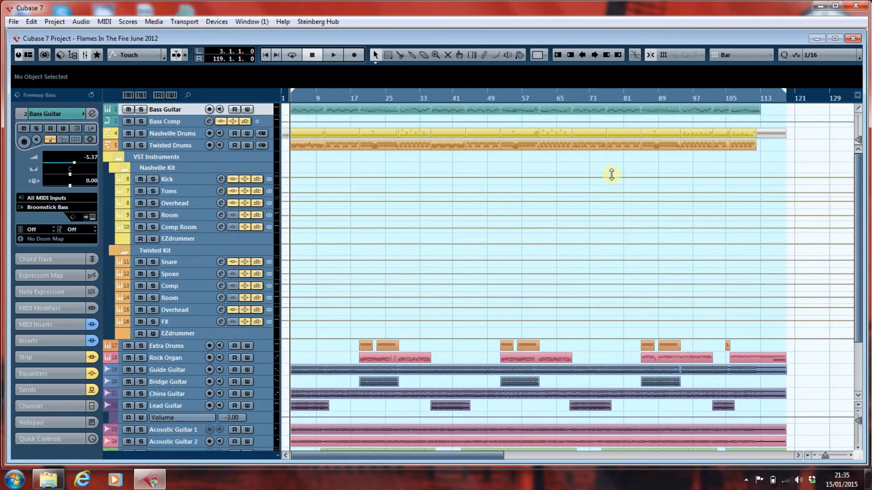
Enlarge the Bass Guitar and Extra Drums track heights to view their MIDI parts.
{"action": "scroll", "scroll_direction": "down", "scroll_amount": 3}
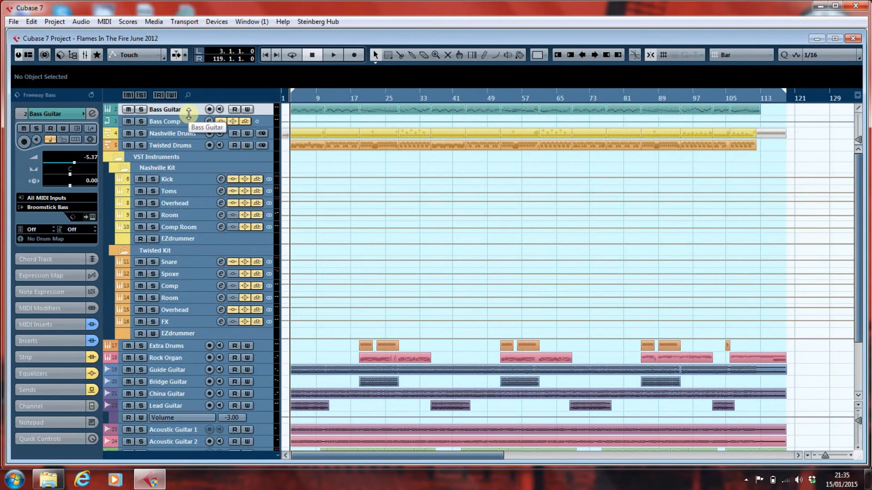
{"action": "left_click", "coordinate": [189, 109]}
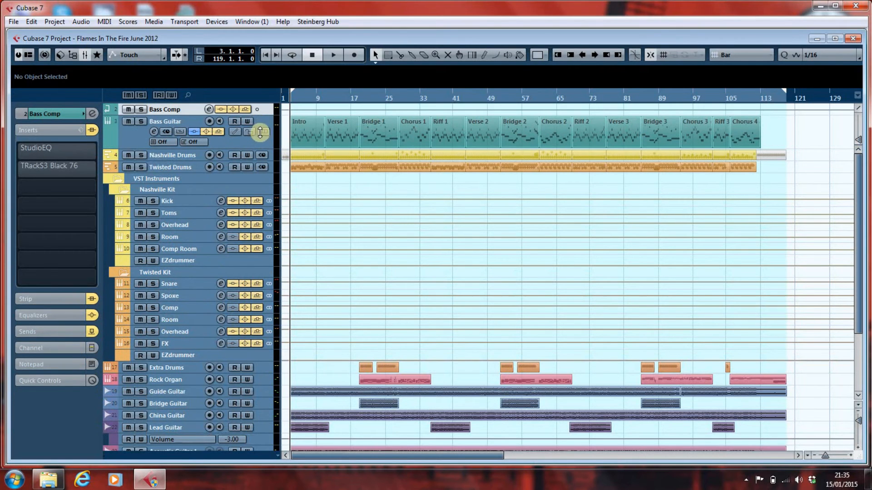
{"action": "left_click", "coordinate": [164, 122]}
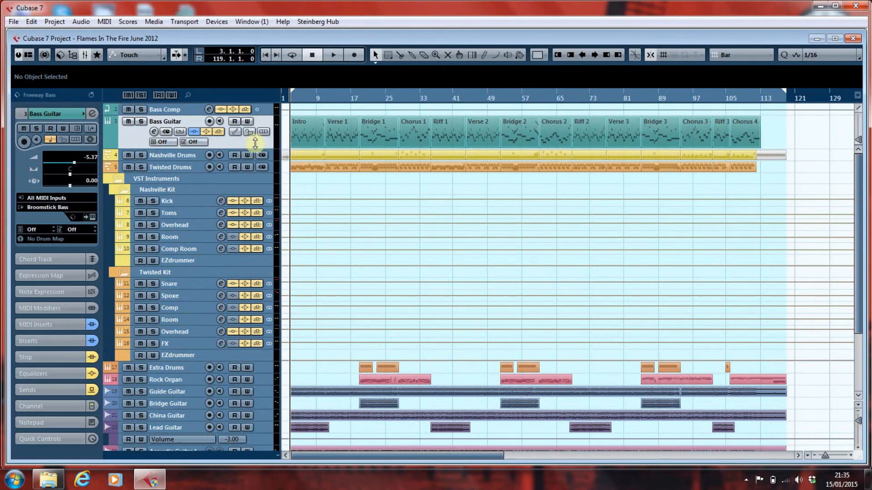
{"action": "scroll", "scroll_direction": "down", "scroll_amount": 3}
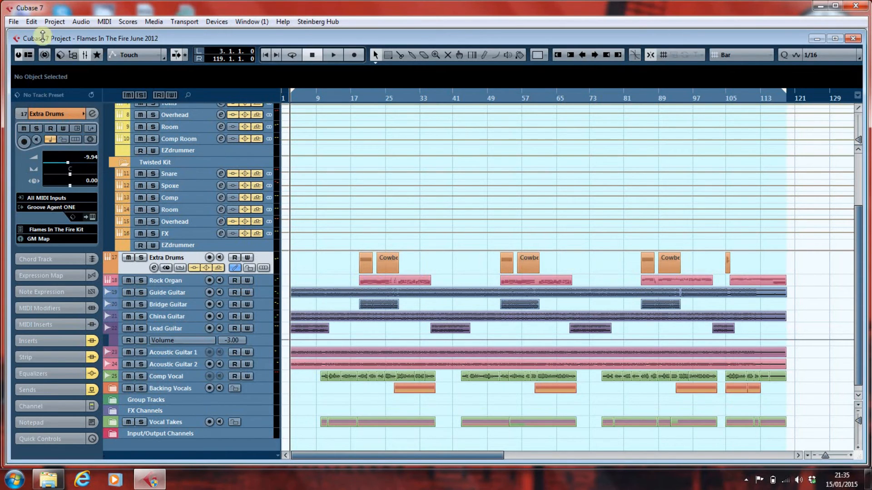
{"action": "left_click", "coordinate": [12, 22]}
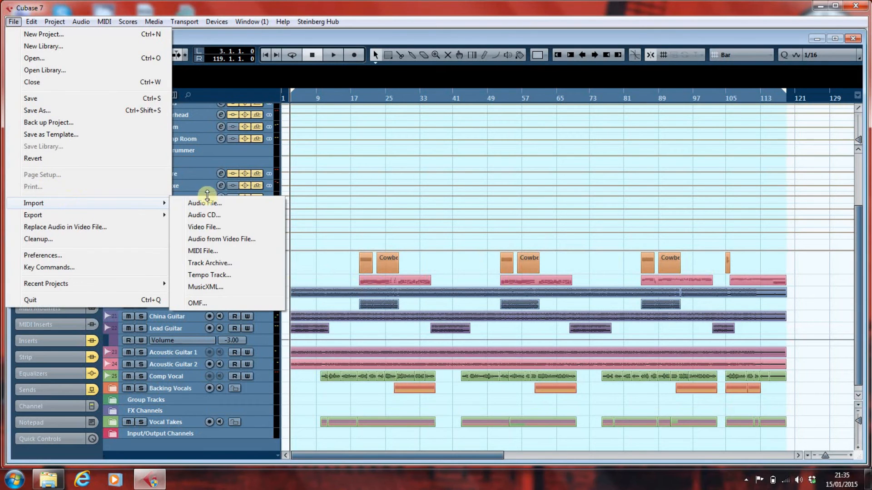
Import the 0002 Bass Guitar WAV stem as a new audio track.
{"action": "left_click", "coordinate": [204, 203]}
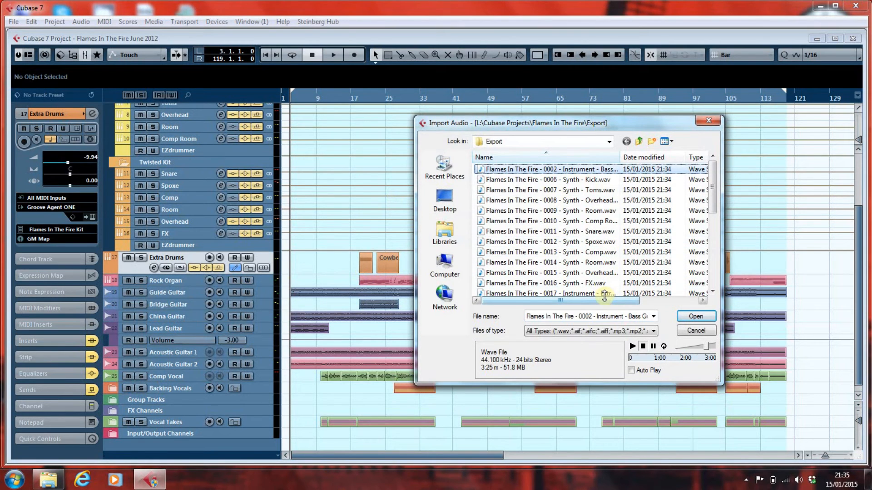
{"action": "left_click", "coordinate": [694, 316]}
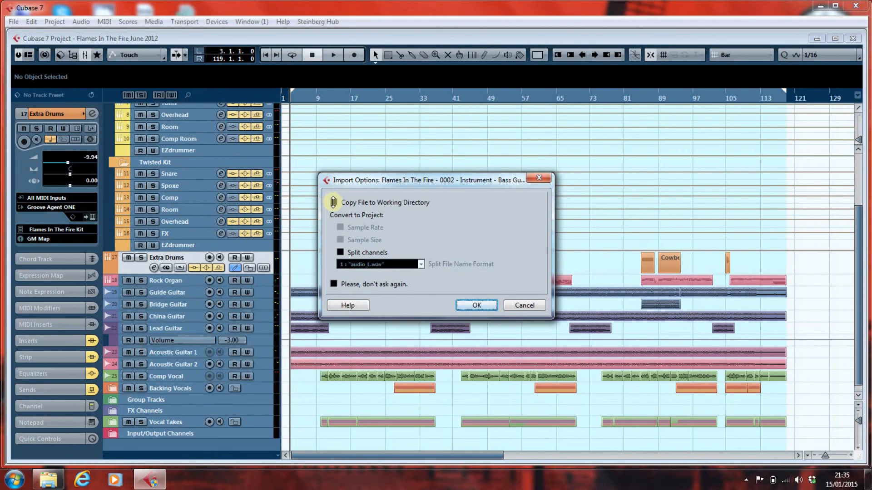
{"action": "left_click", "coordinate": [335, 202]}
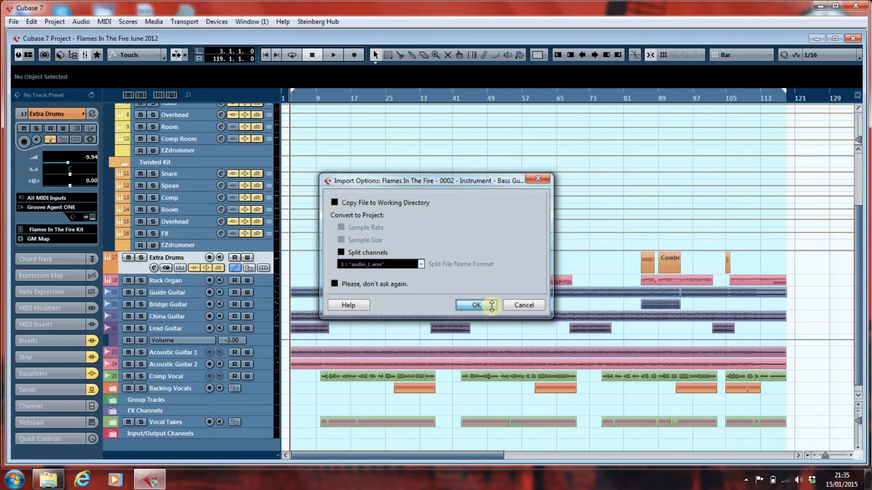
{"action": "left_click", "coordinate": [472, 305]}
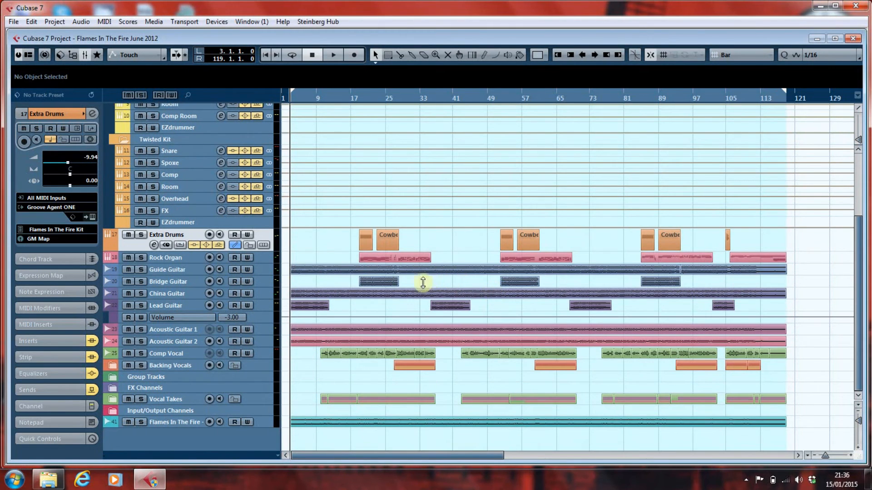
{"action": "mouse_move", "coordinate": [263, 401]}
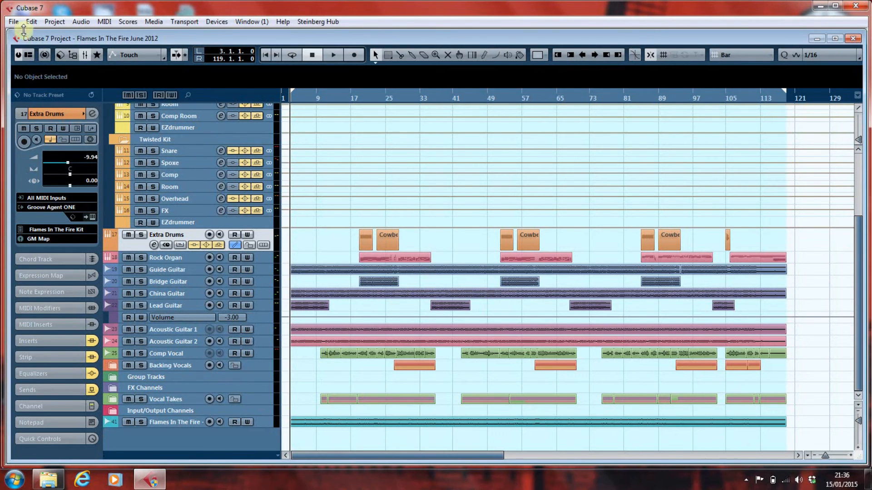
Import the 0017 Extra Drums WAV stem onto another new audio track.
{"action": "left_click", "coordinate": [31, 21]}
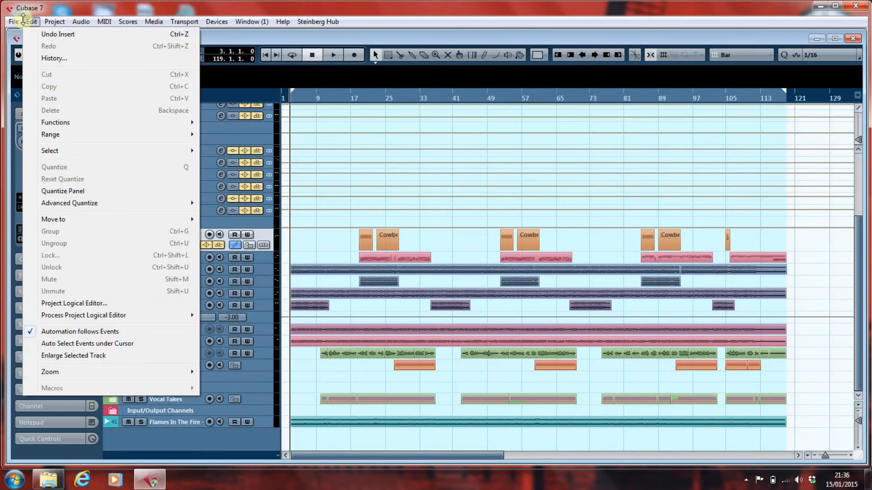
{"action": "left_click", "coordinate": [13, 22]}
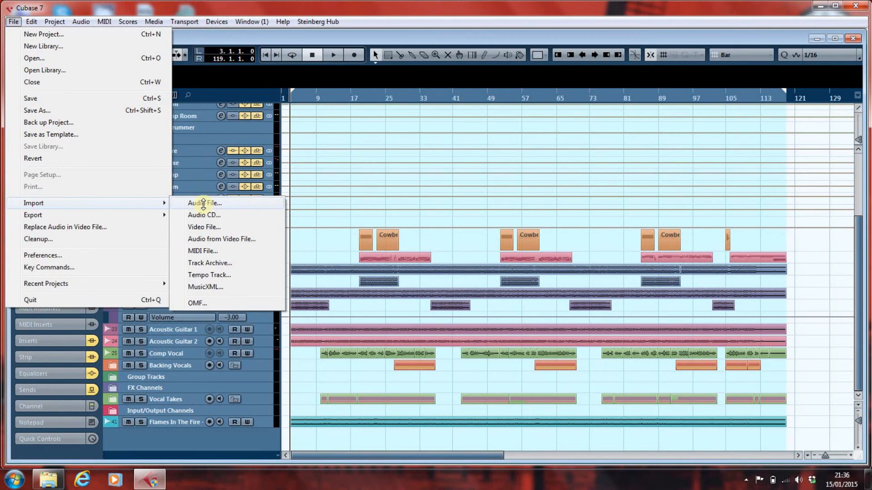
{"action": "left_click", "coordinate": [203, 203]}
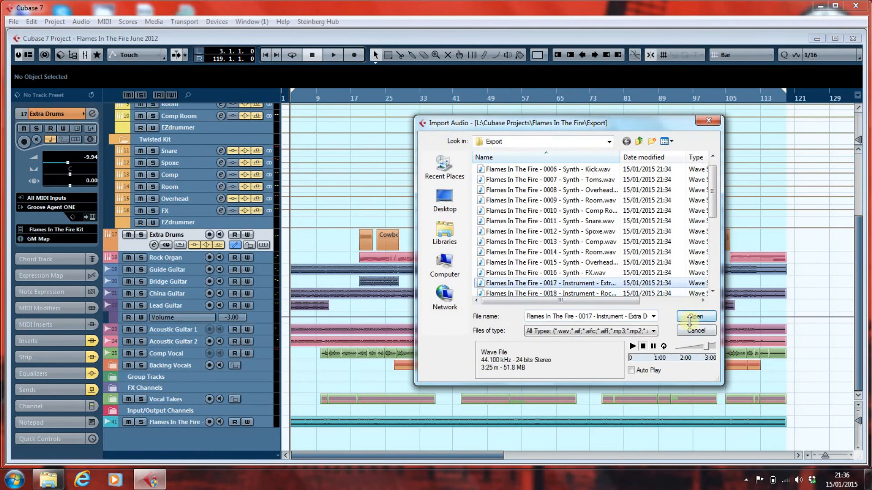
{"action": "left_click", "coordinate": [696, 319]}
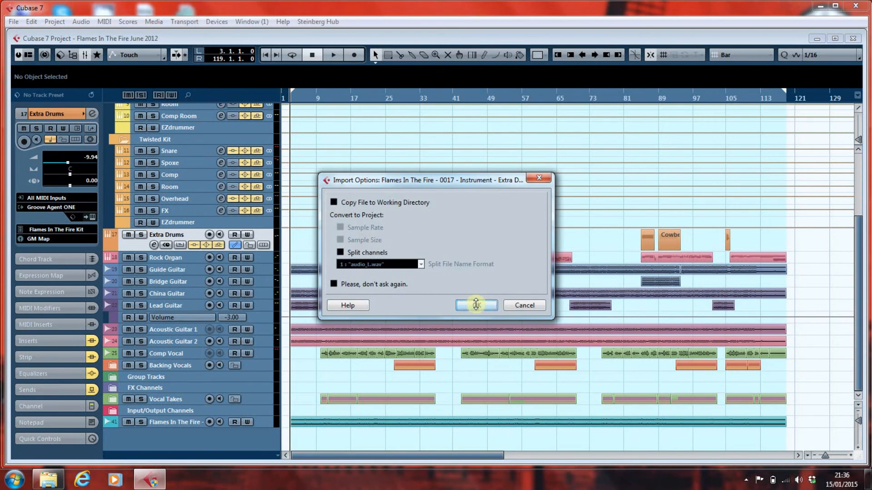
{"action": "left_click", "coordinate": [475, 306]}
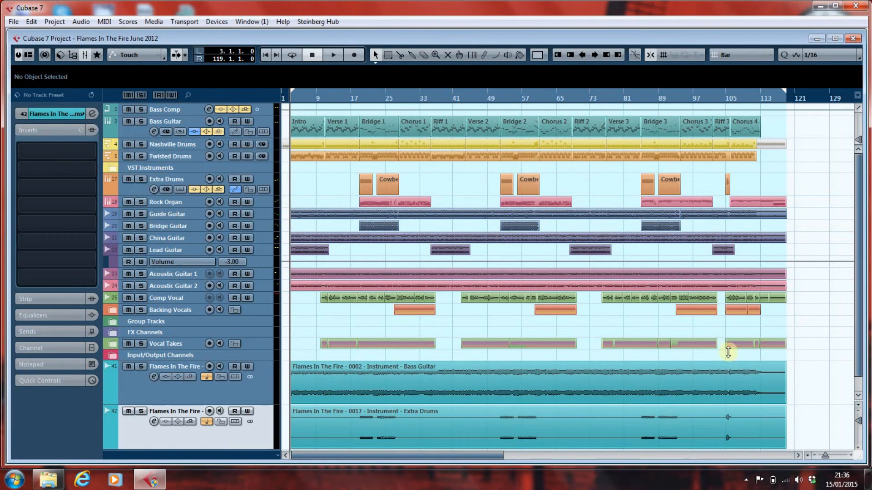
{"action": "scroll", "scroll_direction": "down", "scroll_amount": 3}
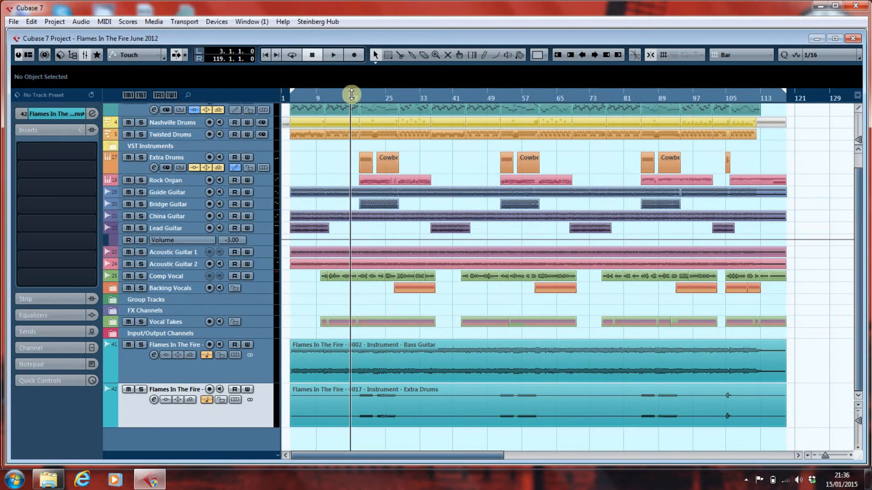
{"action": "left_click", "coordinate": [366, 369]}
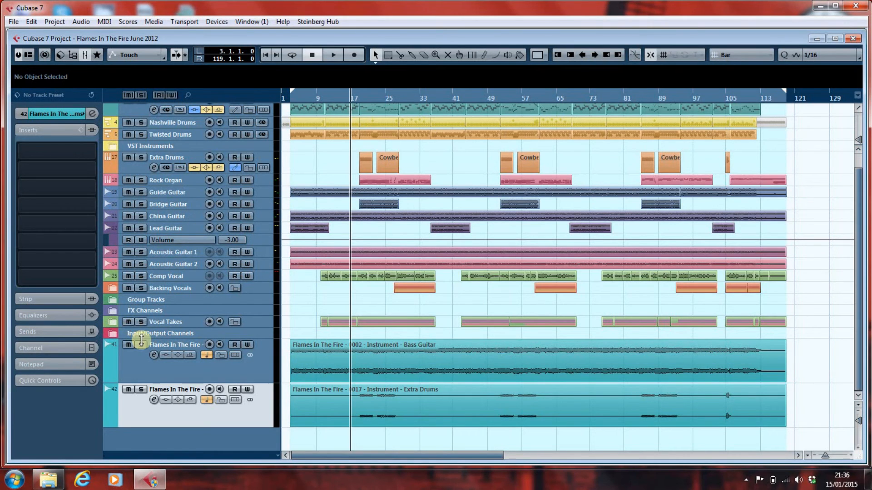
{"action": "mouse_move", "coordinate": [141, 345]}
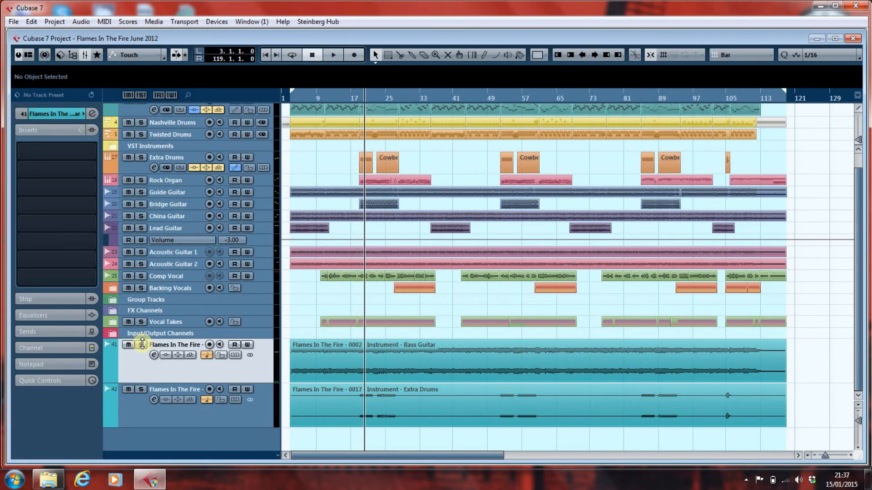
{"action": "mouse_move", "coordinate": [141, 389]}
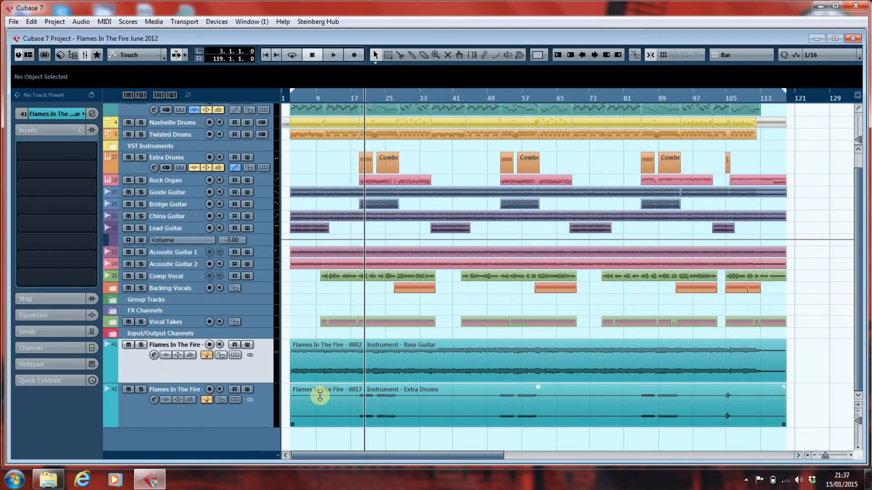
{"action": "mouse_move", "coordinate": [141, 389]}
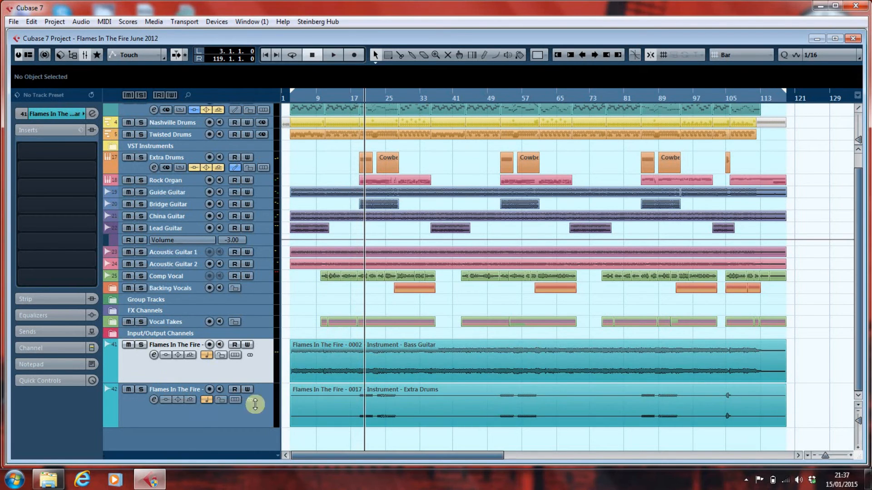
{"action": "left_click", "coordinate": [142, 389]}
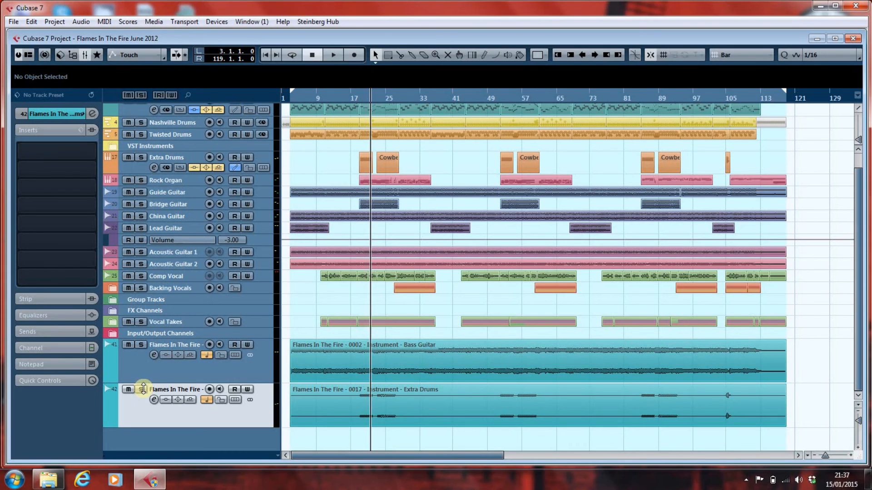
{"action": "mouse_move", "coordinate": [178, 383]}
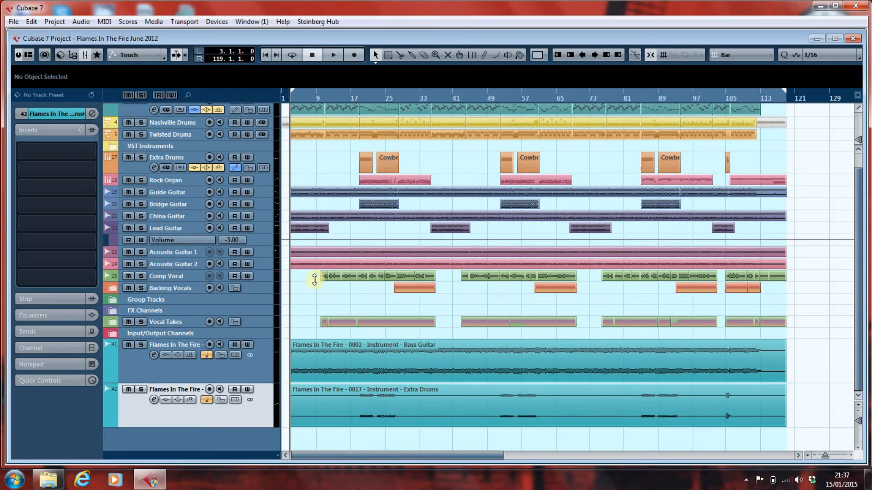
{"action": "mouse_move", "coordinate": [431, 282]}
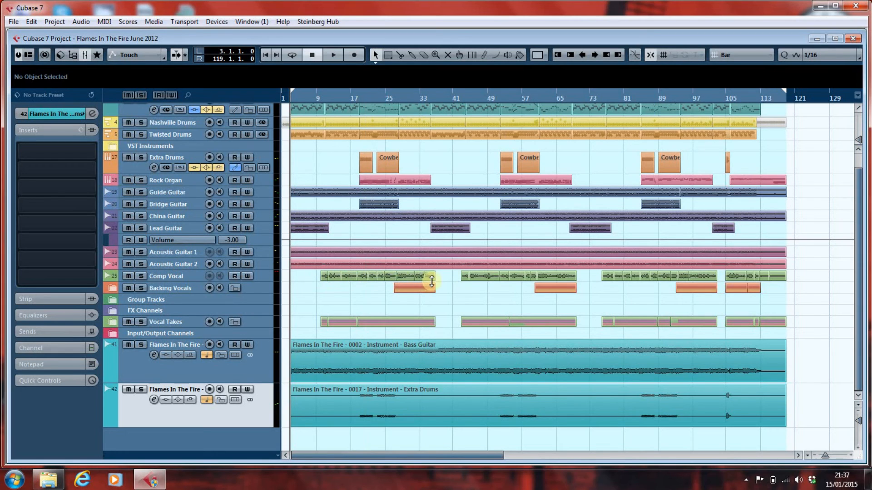
{"action": "mouse_move", "coordinate": [614, 284]}
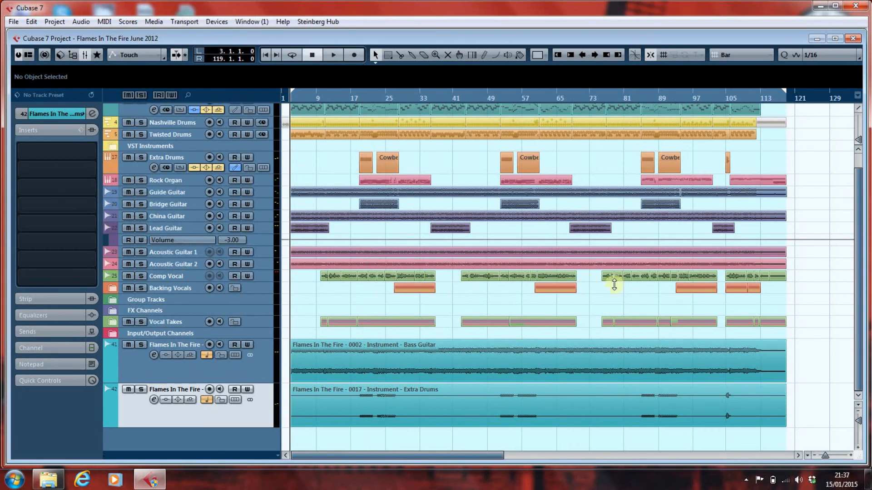
Import the 0025 Comp Vocal WAV stem from the Export folder.
{"action": "left_click", "coordinate": [12, 21]}
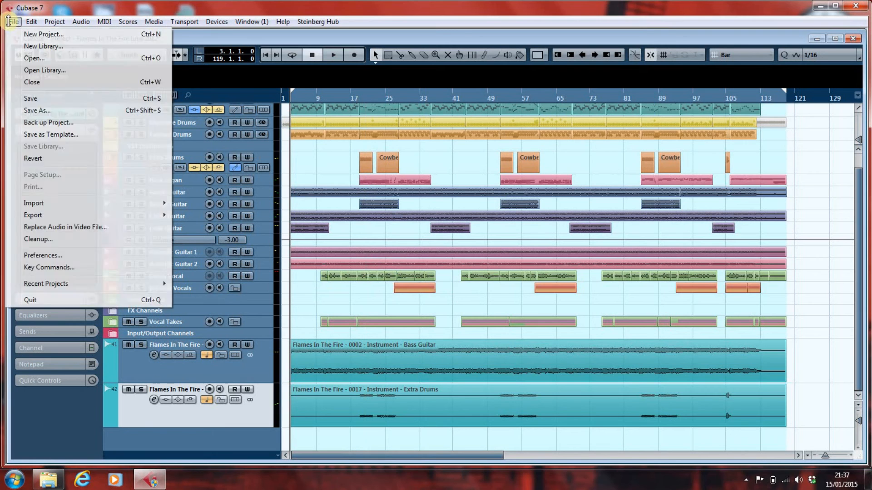
{"action": "left_click", "coordinate": [33, 203]}
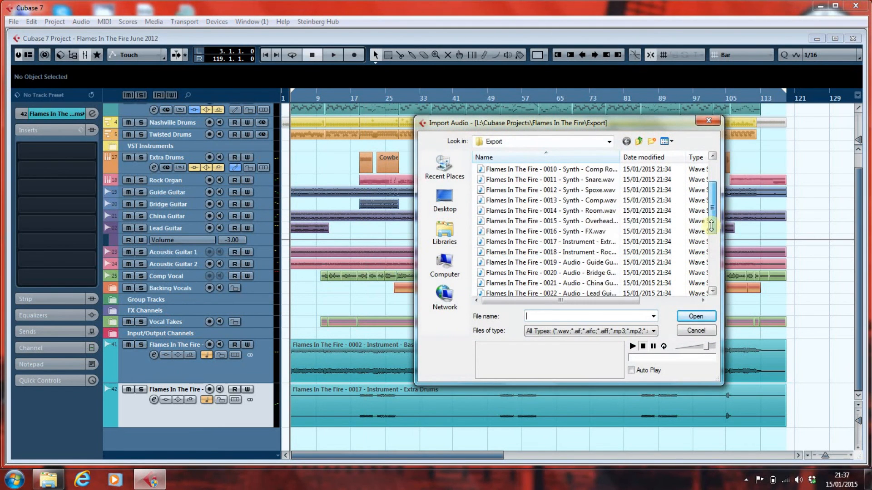
{"action": "scroll", "scroll_direction": "down", "scroll_amount": 3}
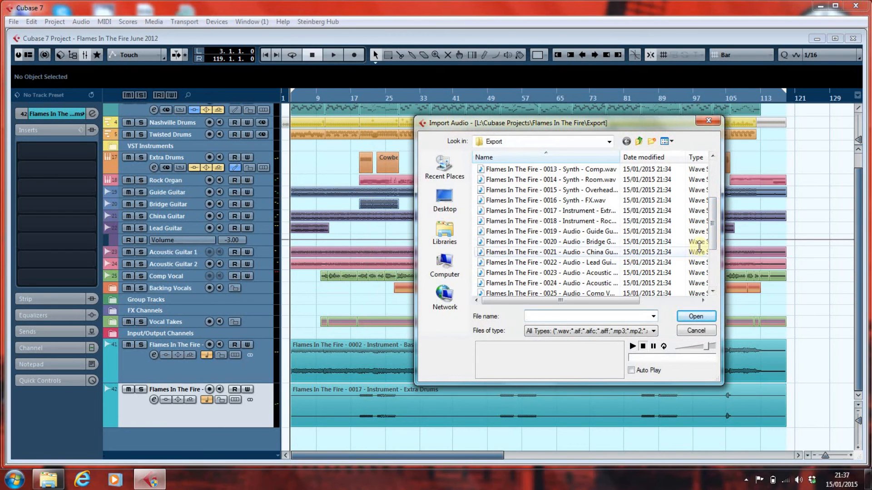
{"action": "left_click", "coordinate": [551, 282]}
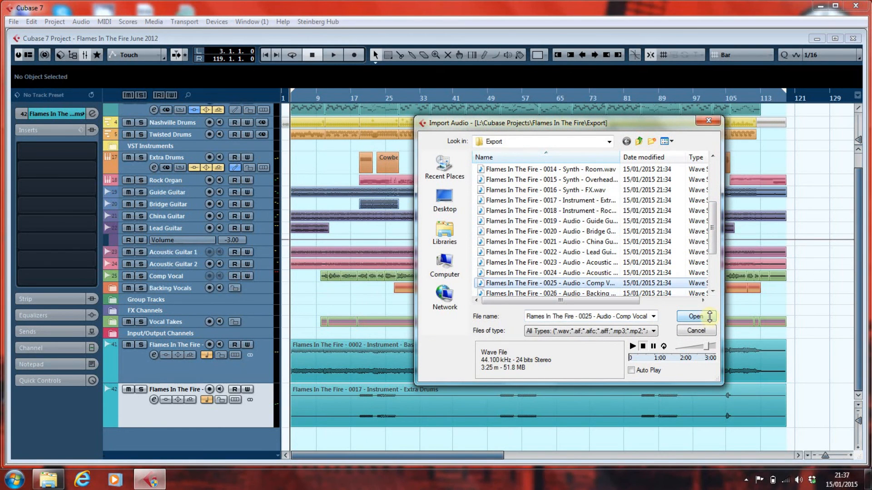
{"action": "left_click", "coordinate": [694, 316]}
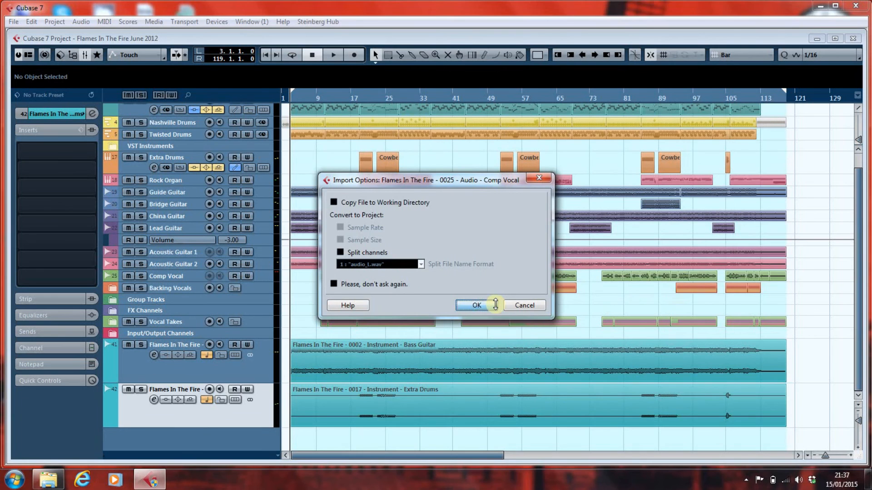
{"action": "left_click", "coordinate": [472, 306]}
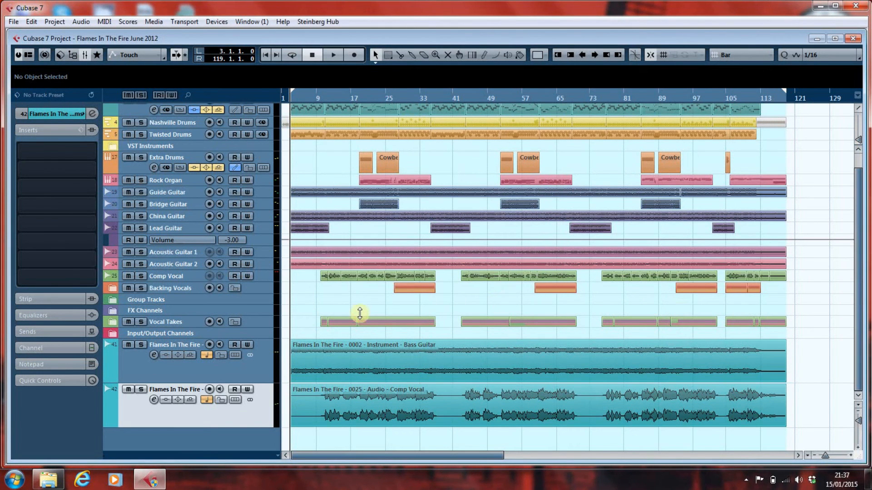
Select the imported Comp Vocal event and bring up the Export folder in Explorer.
{"action": "left_click", "coordinate": [497, 399]}
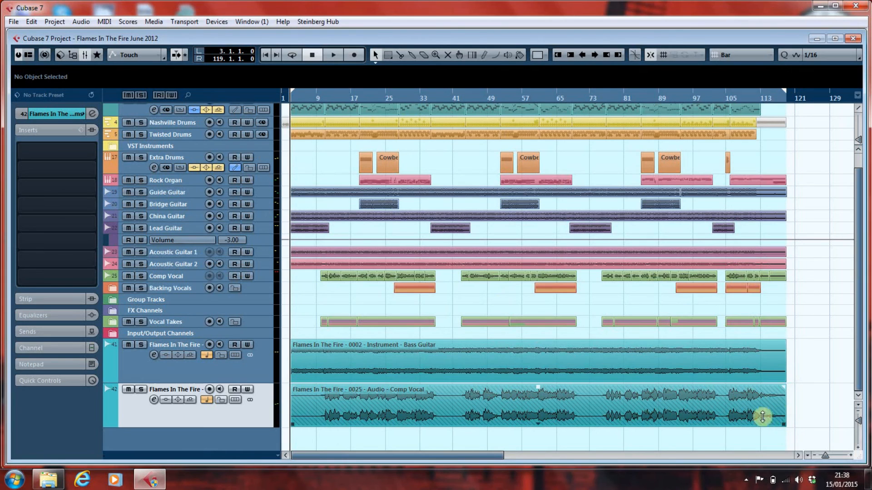
{"action": "mouse_move", "coordinate": [313, 400]}
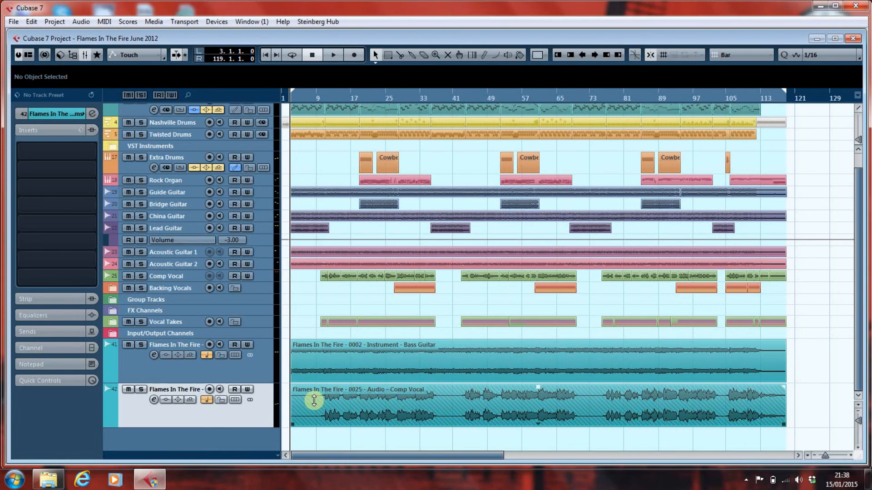
{"action": "left_click", "coordinate": [49, 480]}
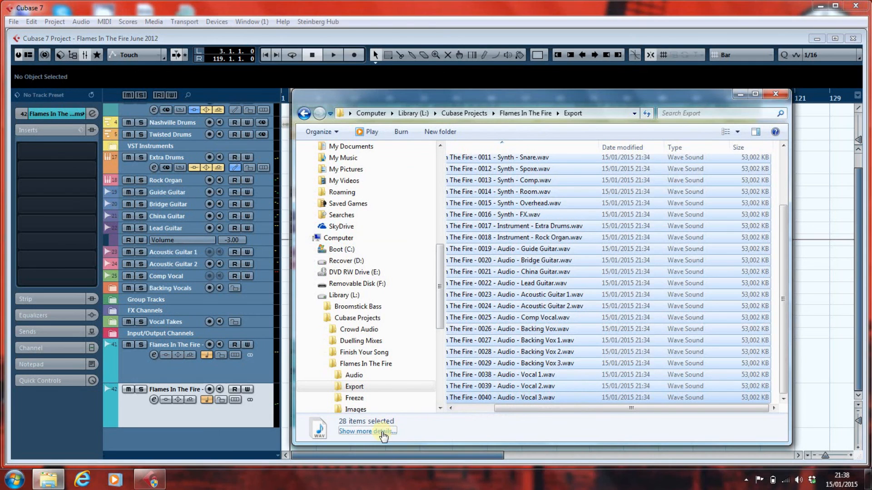
Expand the details pane for the 28 selected stems, showing 1.41 GB and 01:35:43 total length.
{"action": "left_click", "coordinate": [366, 432]}
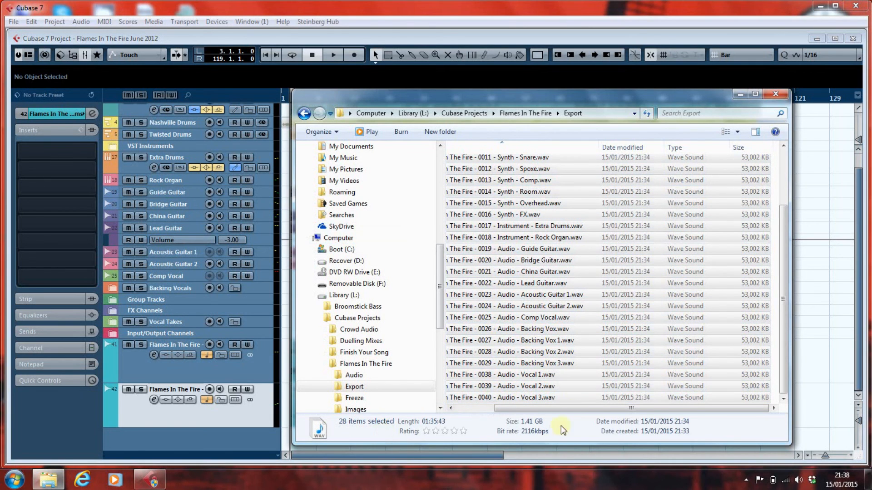
{"action": "mouse_move", "coordinate": [554, 424]}
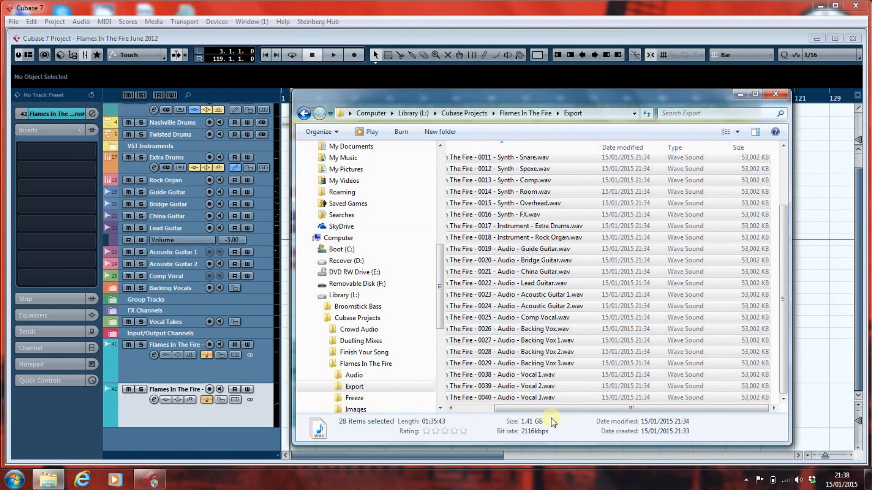